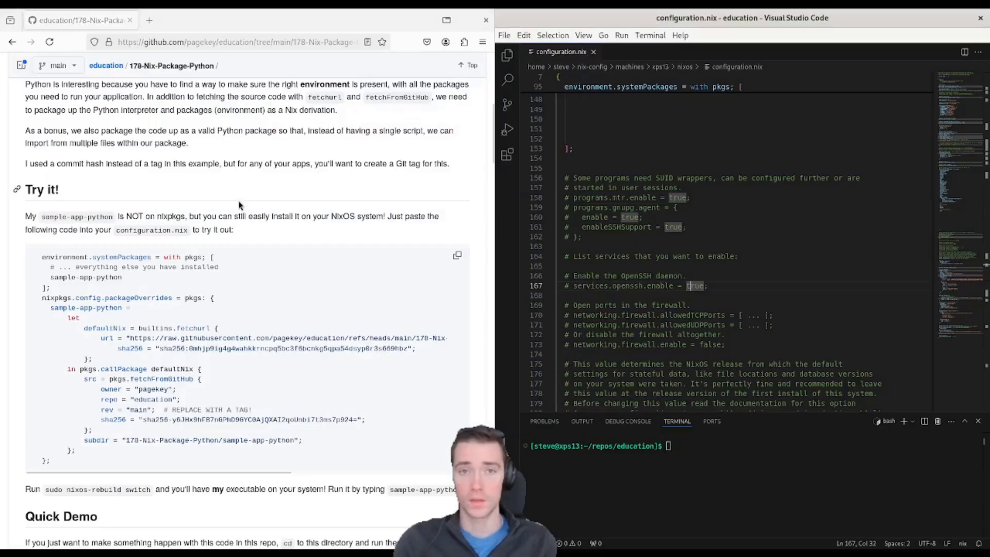
Add sample-app-python and its packageOverrides block to configuration.nix, then run sudo nixos-rebuild switch.
{"action": "double_click", "coordinate": [85, 277]}
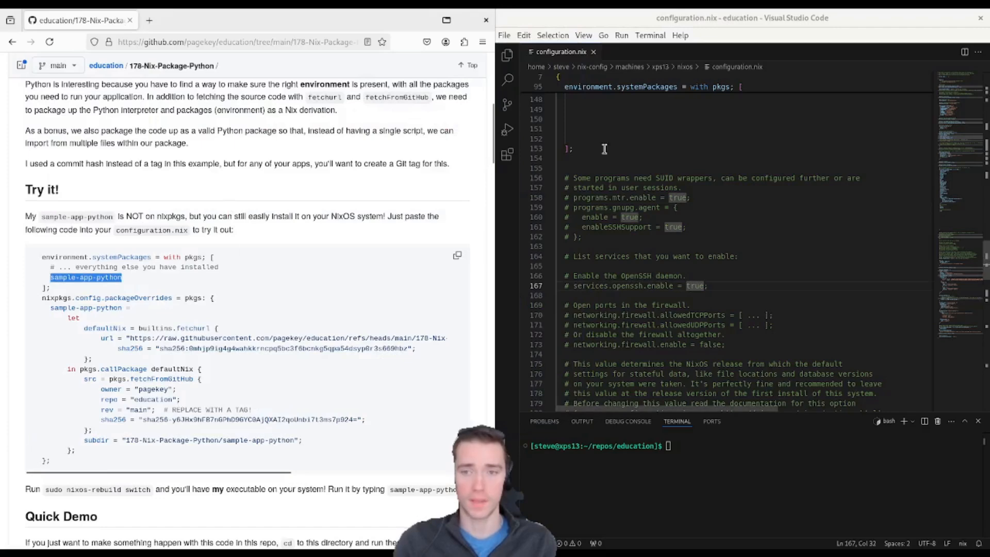
{"action": "type", "text": "sample-app-python"}
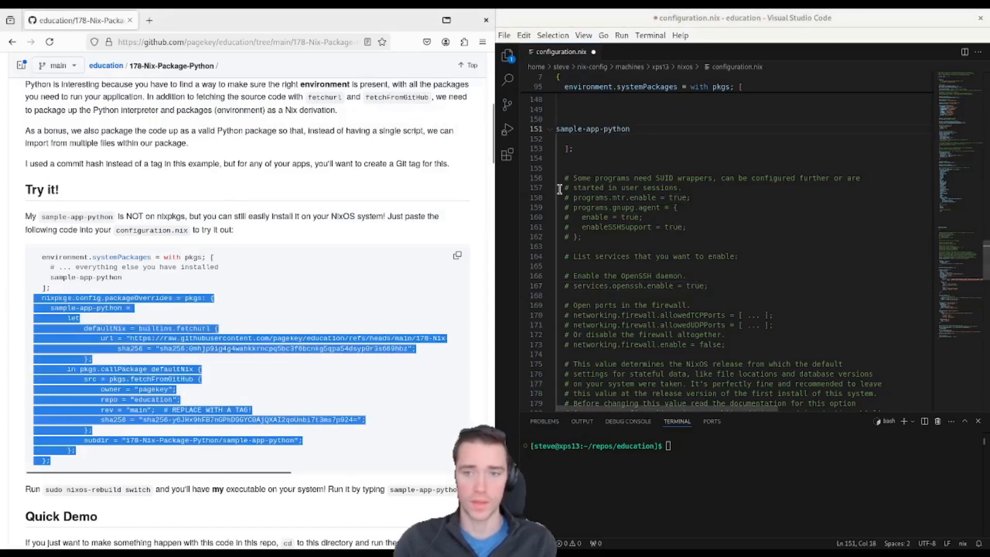
{"action": "key", "text": "ctrl+v"}
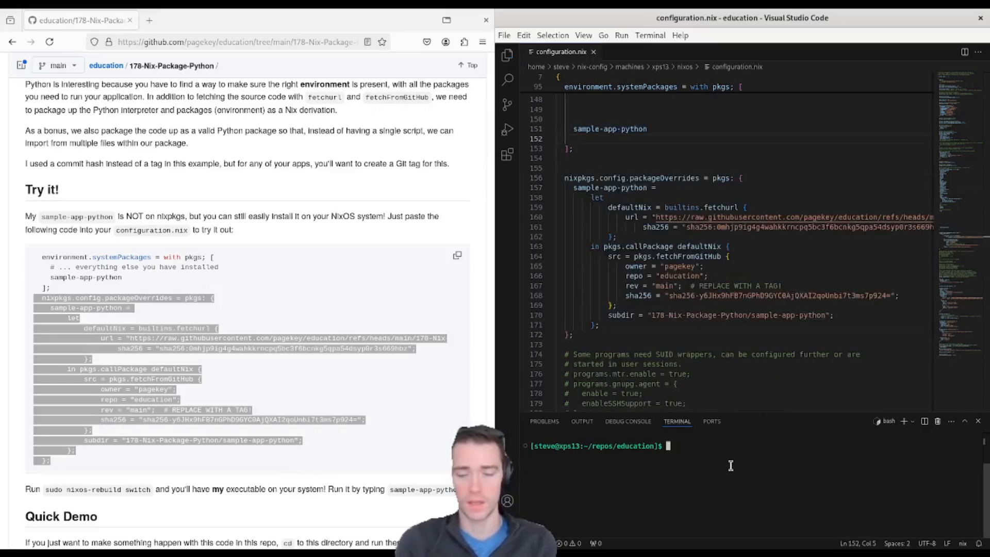
{"action": "type", "text": "sudo nixos-rebuild switch"}
{"action": "type", "text": "sample-app-p"}
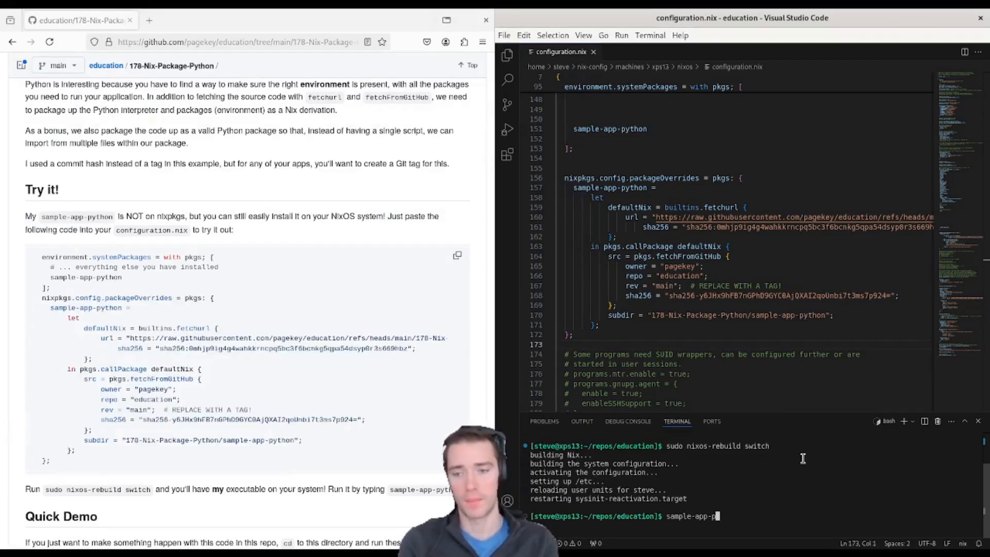
{"action": "key", "text": "Return"}
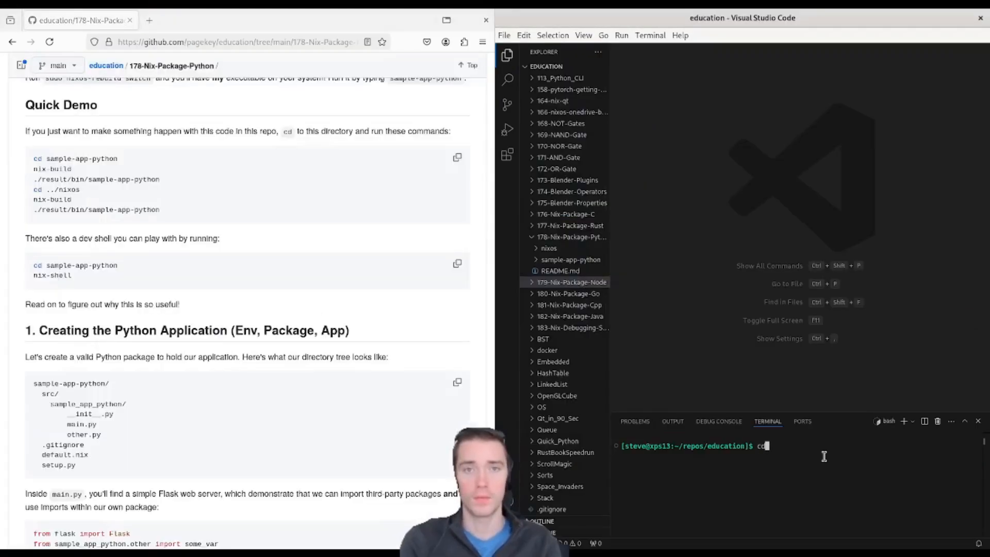
Run nix-build in sample-app-python, launch the result binary, then start nix-build in the nixos folder.
{"action": "key", "text": "Return"}
{"action": "type", "text": "nix-"}
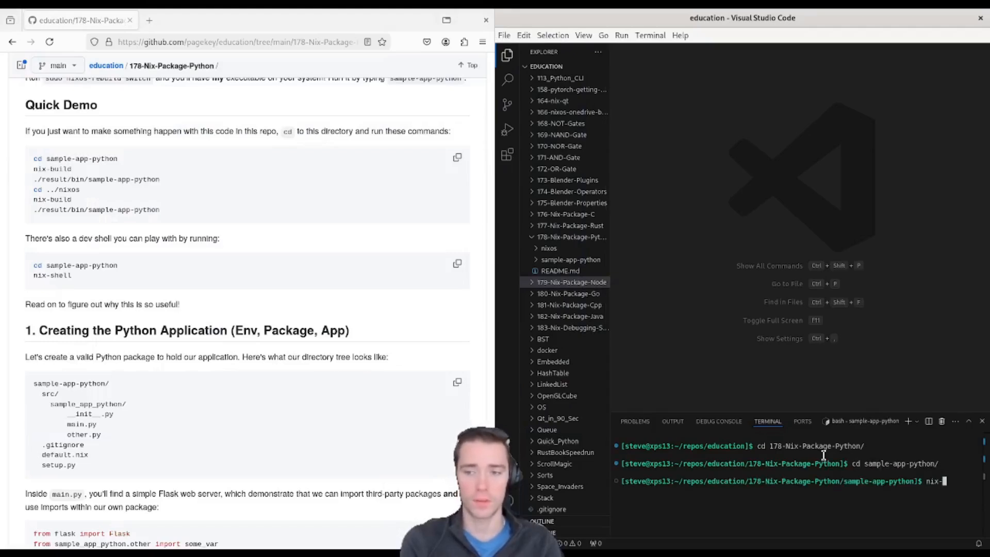
{"action": "key", "text": "Return"}
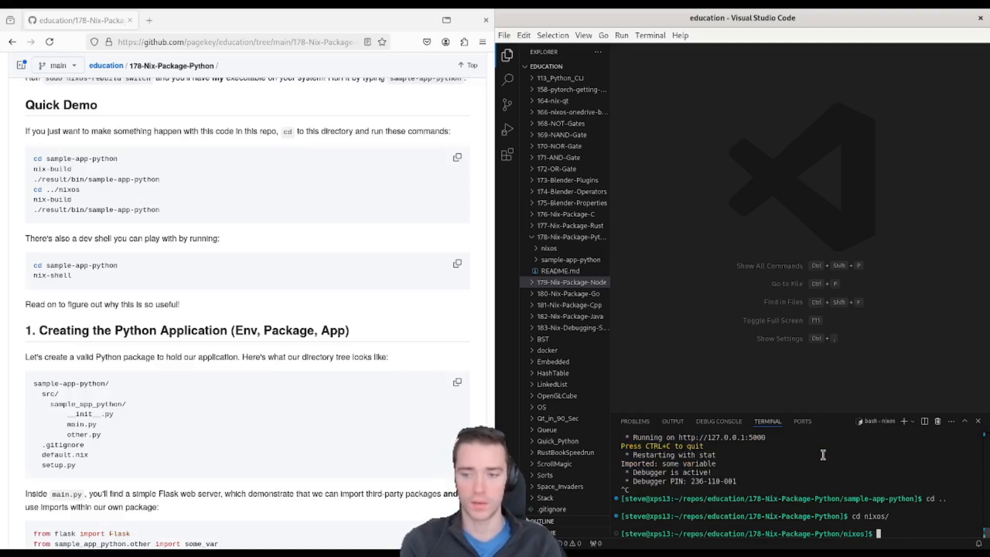
{"action": "type", "text": "nix-build"}
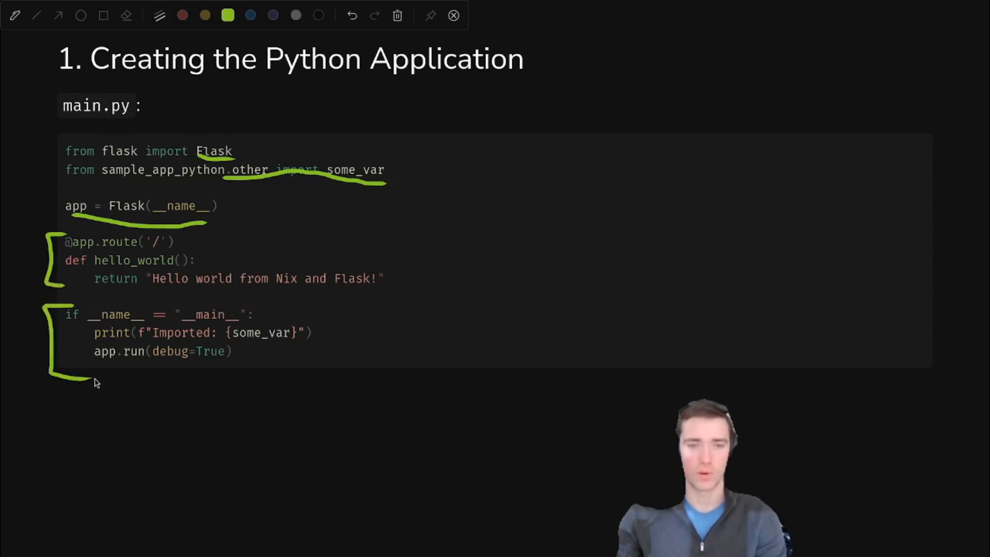
{"action": "mouse_move", "coordinate": [169, 351]}
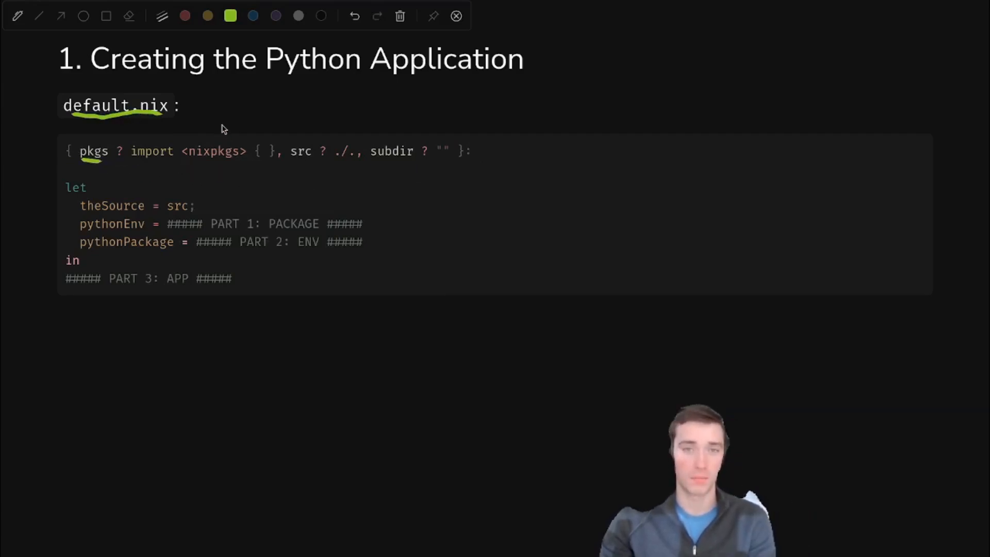
Underline the src and subdir arguments of default.nix with the green pen.
{"action": "left_click_drag", "start_coordinate": [291, 163], "coordinate": [356, 163]}
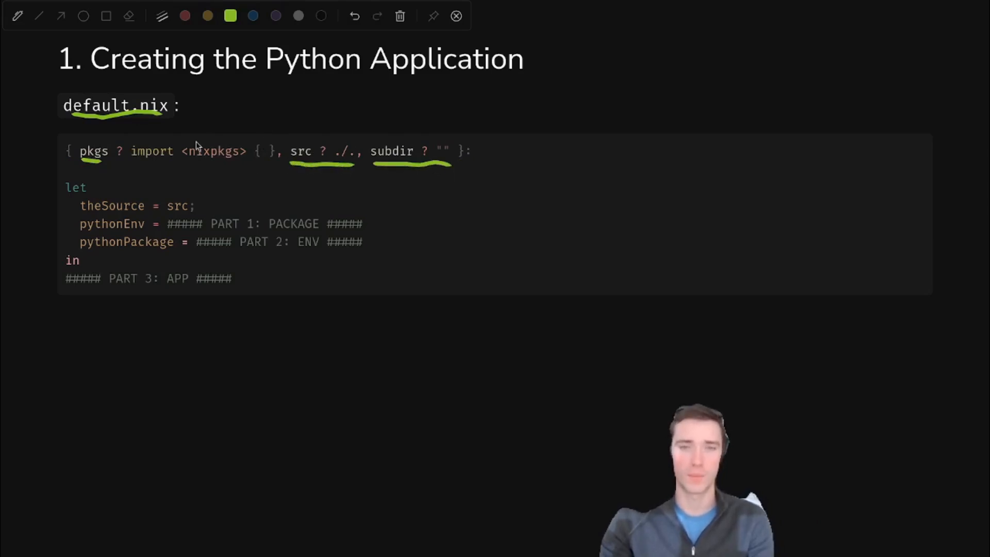
{"action": "mouse_move", "coordinate": [275, 232]}
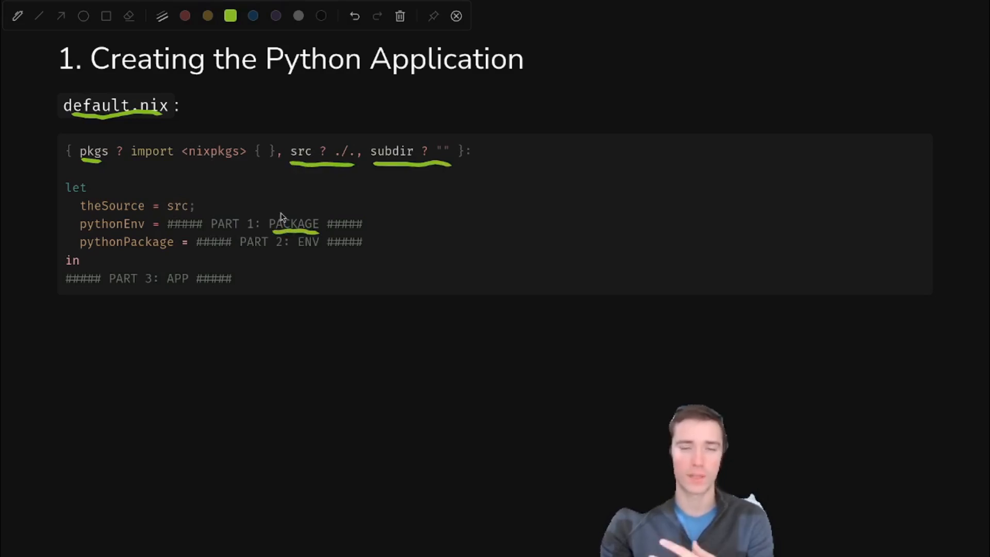
{"action": "mouse_move", "coordinate": [232, 192]}
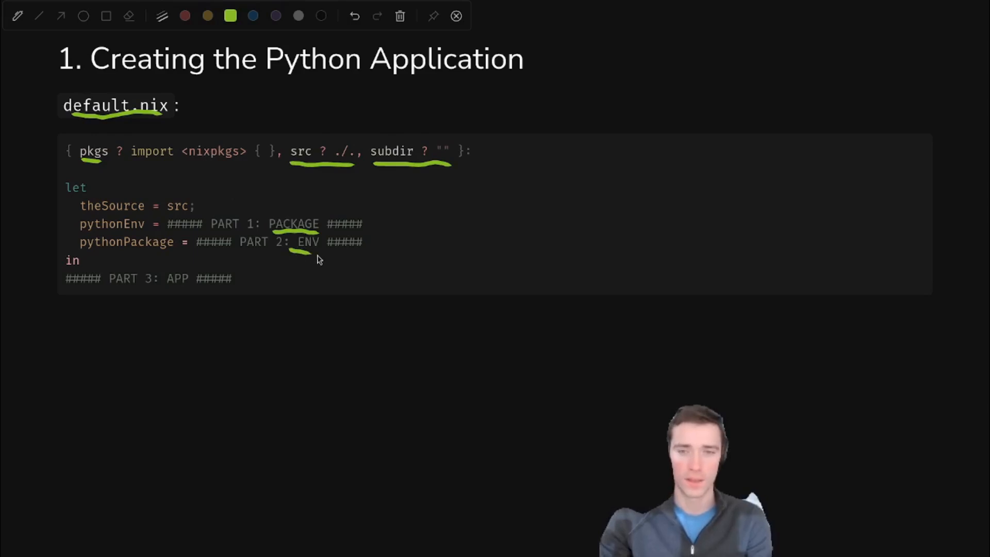
{"action": "mouse_move", "coordinate": [321, 255]}
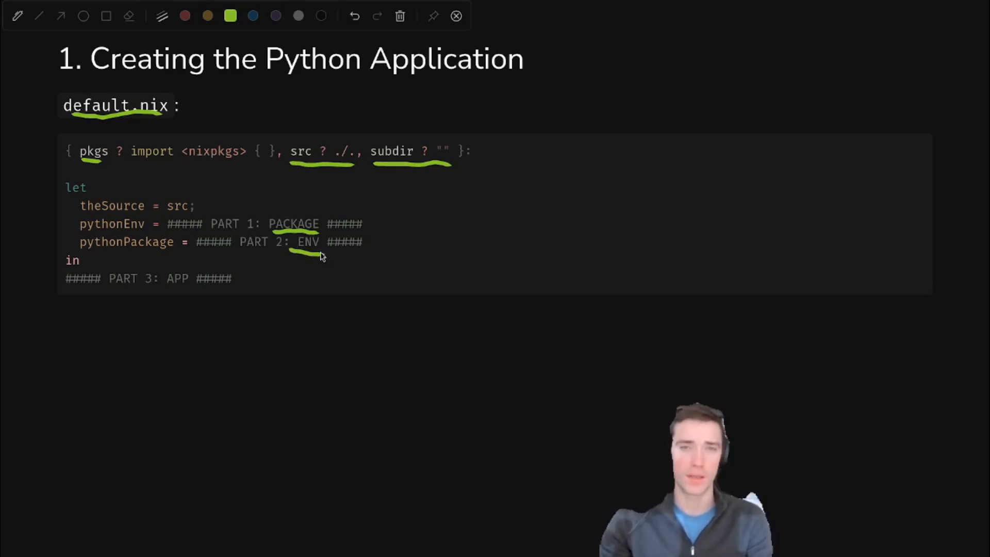
{"action": "mouse_move", "coordinate": [316, 259]}
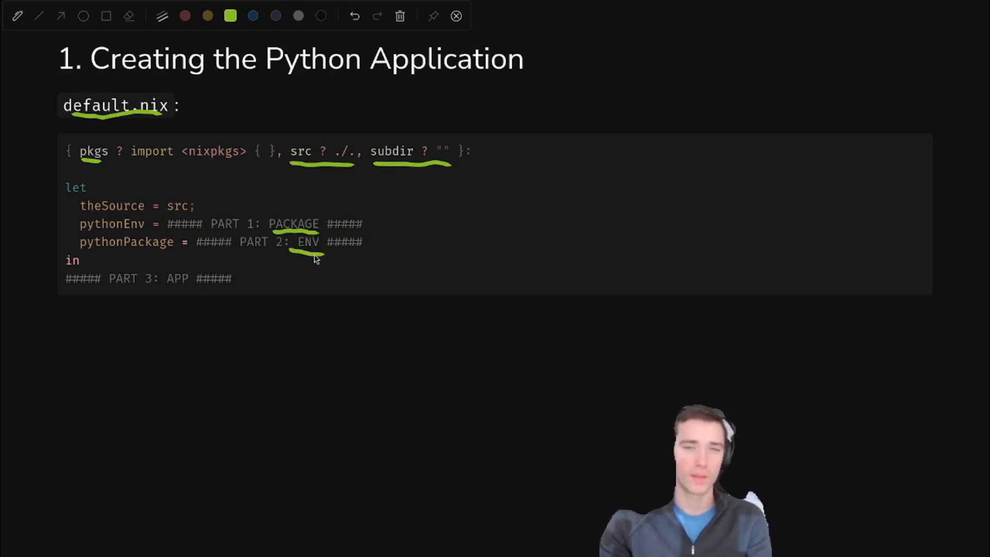
{"action": "mouse_move", "coordinate": [312, 254]}
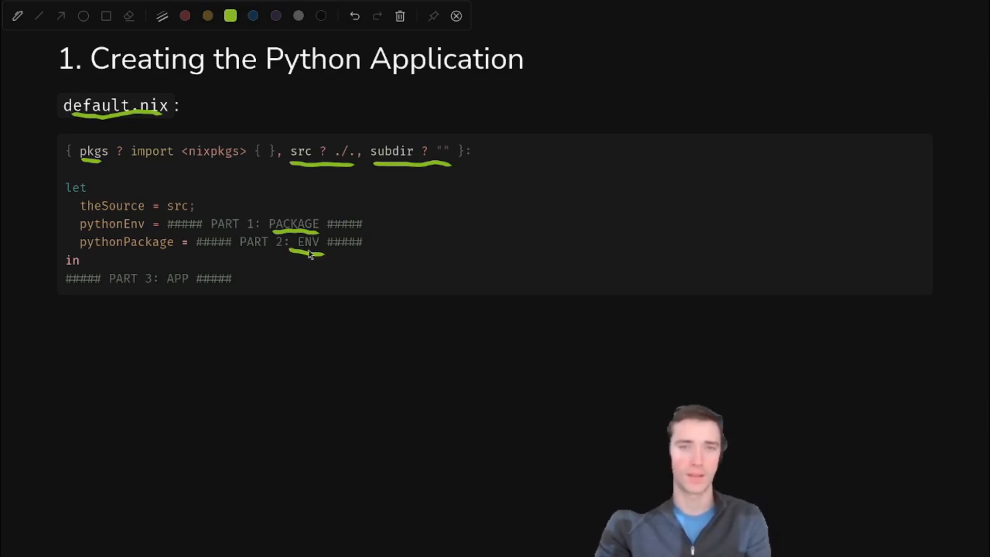
{"action": "mouse_move", "coordinate": [164, 289]}
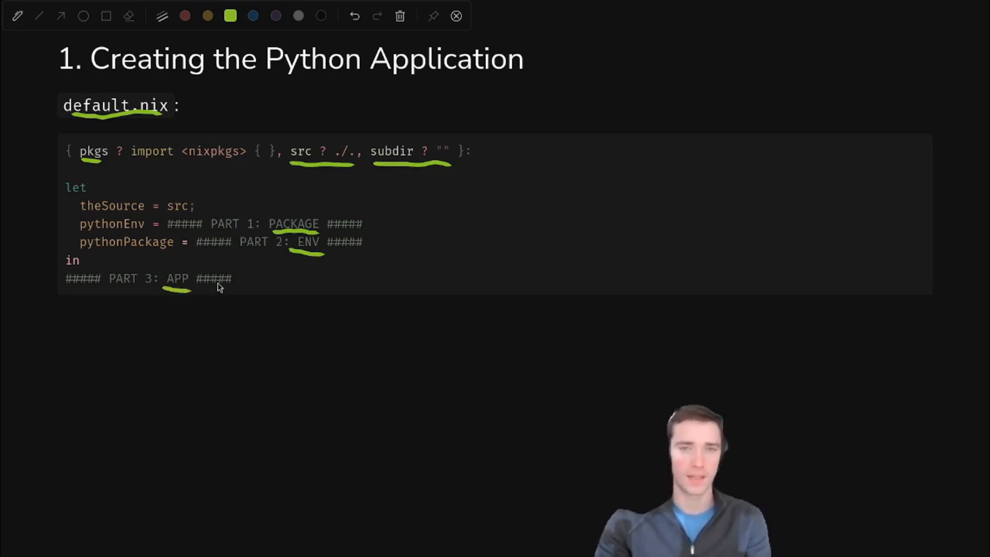
{"action": "mouse_move", "coordinate": [225, 292]}
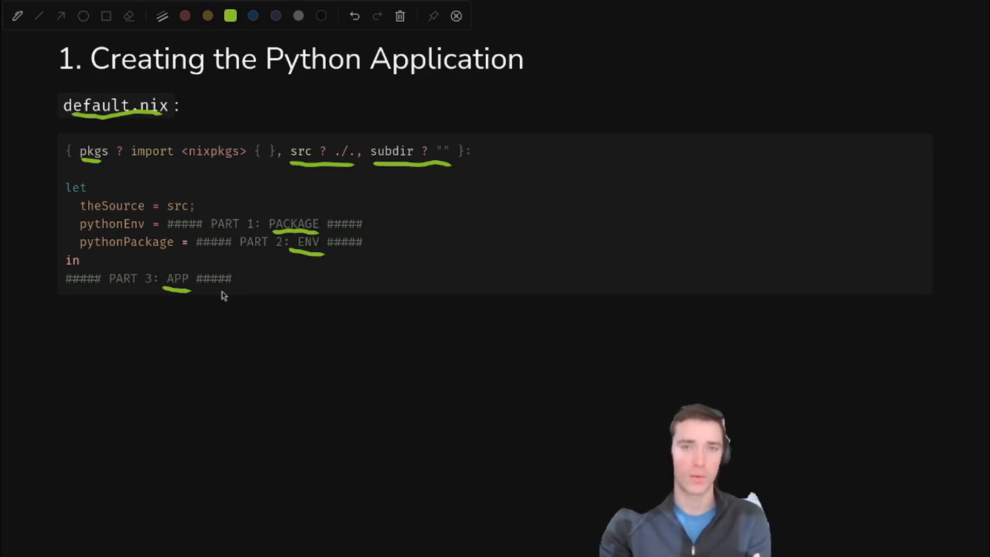
{"action": "mouse_move", "coordinate": [256, 251]}
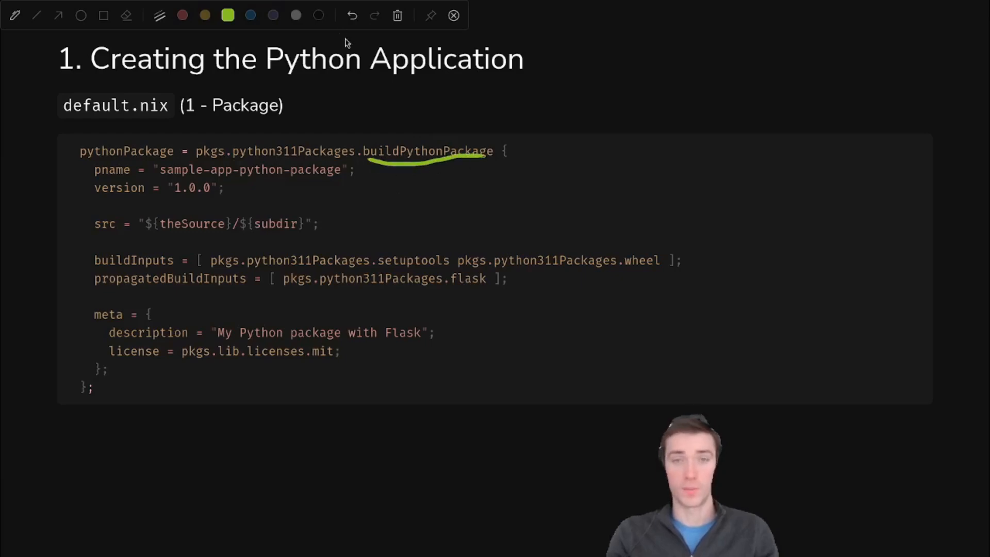
{"action": "mouse_move", "coordinate": [97, 165]}
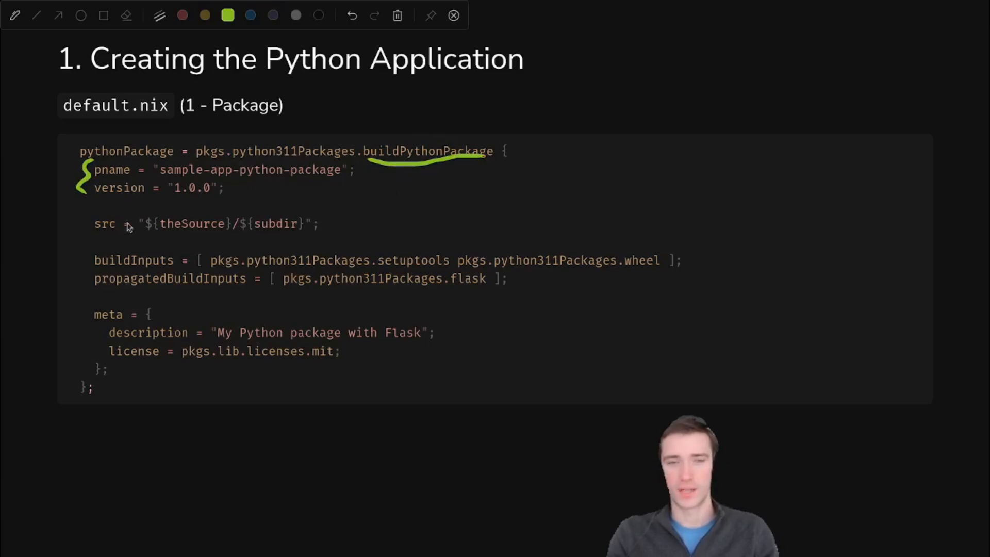
{"action": "mouse_move", "coordinate": [170, 235]}
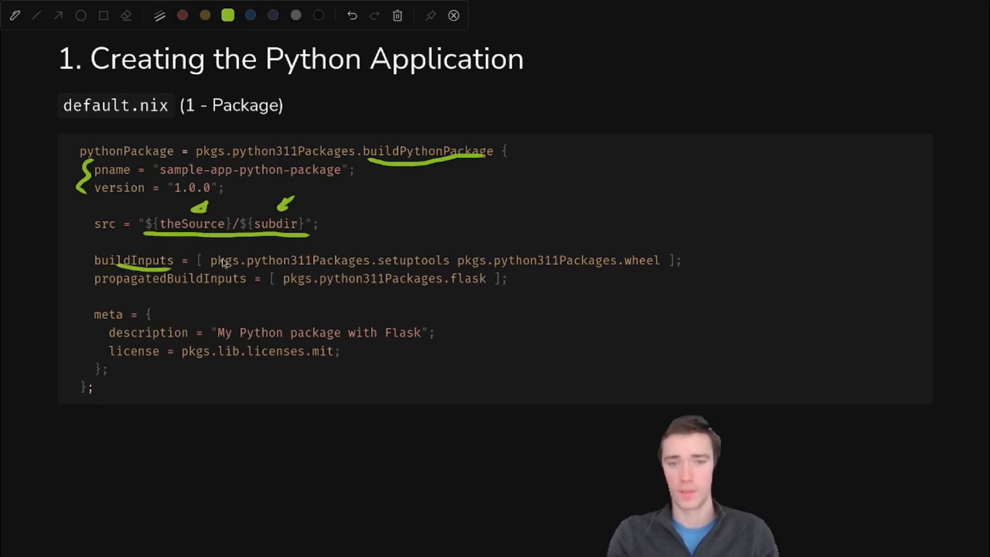
{"action": "mouse_move", "coordinate": [396, 273]}
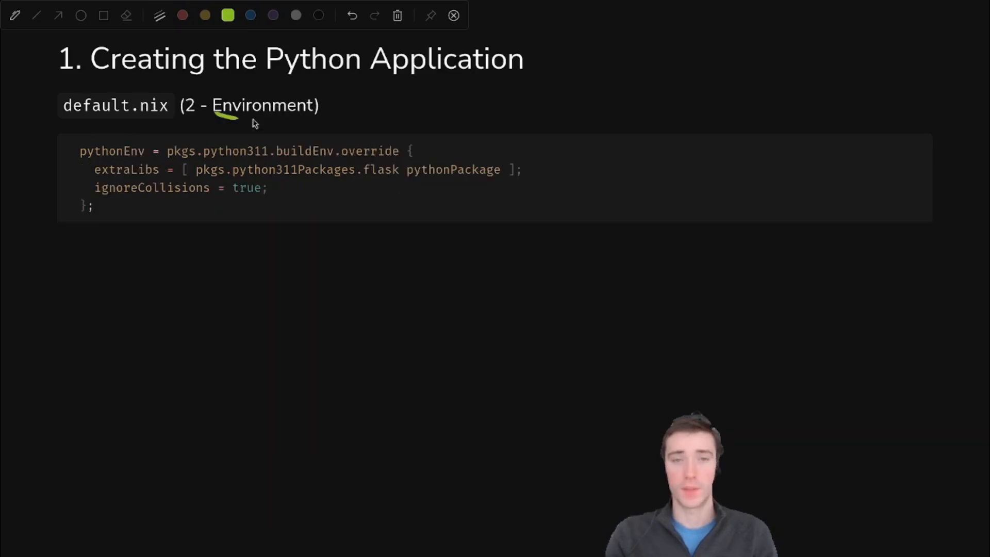
Underline the word Environment in the slide heading with the green pen.
{"action": "left_click_drag", "start_coordinate": [215, 116], "coordinate": [320, 117]}
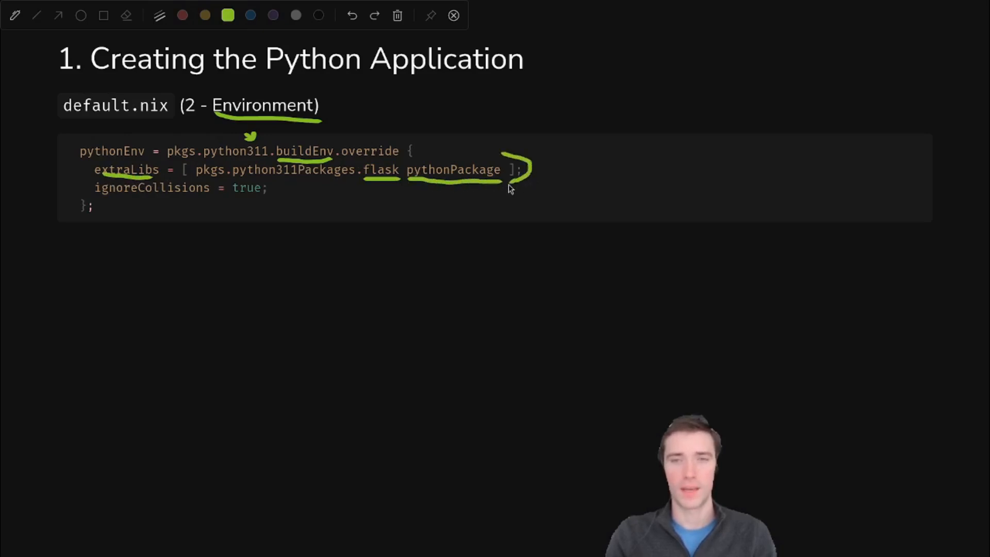
{"action": "mouse_move", "coordinate": [451, 168]}
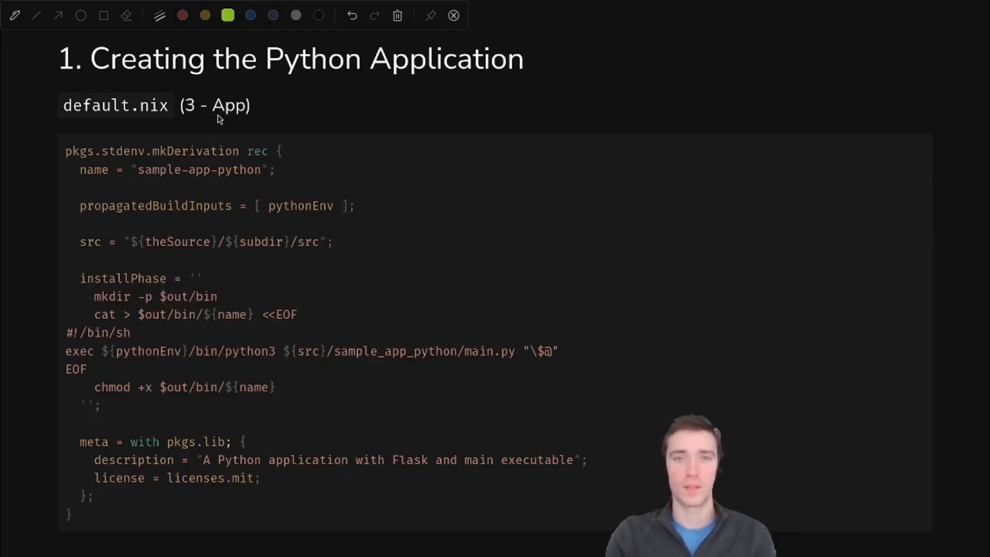
Underline App in the default.nix slide subtitle with the green pen.
{"action": "left_click_drag", "start_coordinate": [208, 120], "coordinate": [253, 116]}
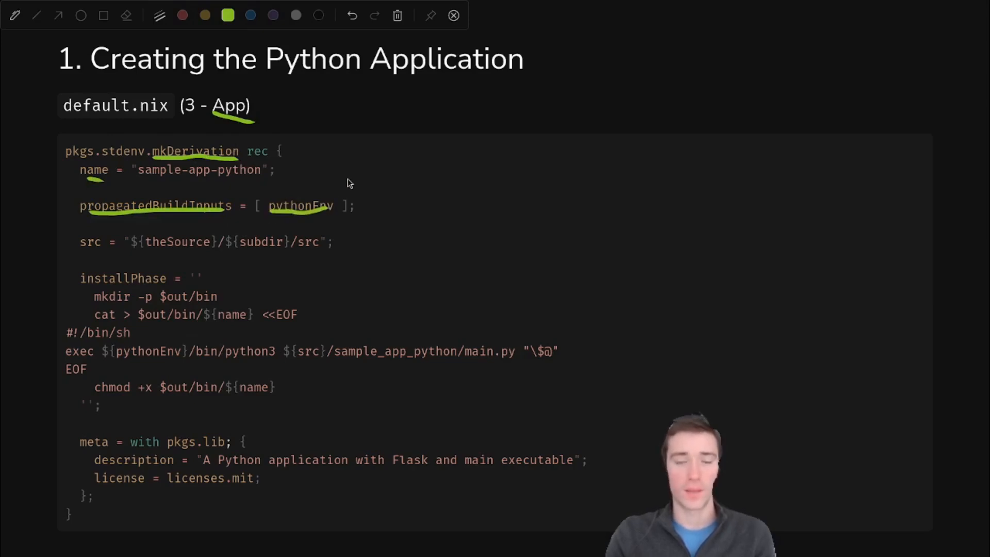
{"action": "mouse_move", "coordinate": [162, 230]}
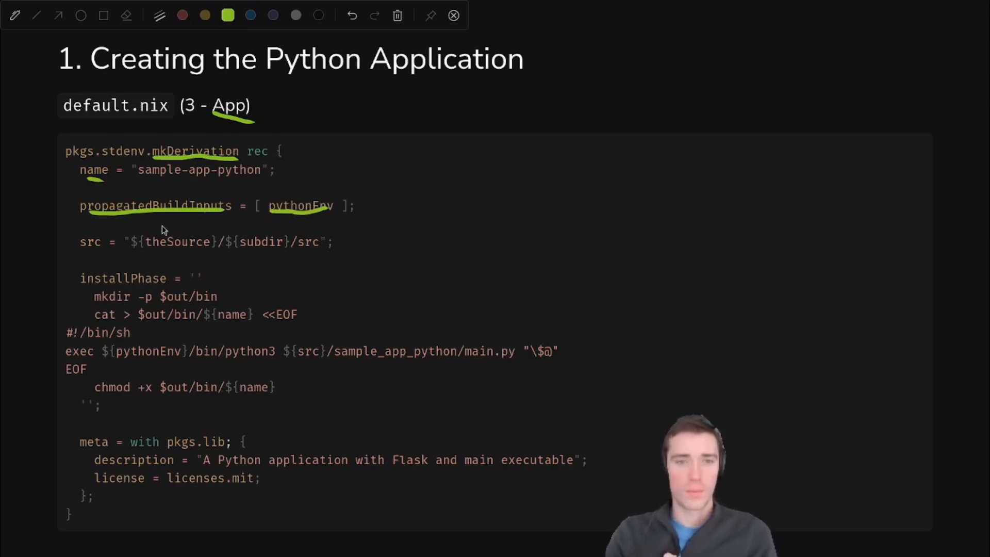
{"action": "mouse_move", "coordinate": [127, 258]}
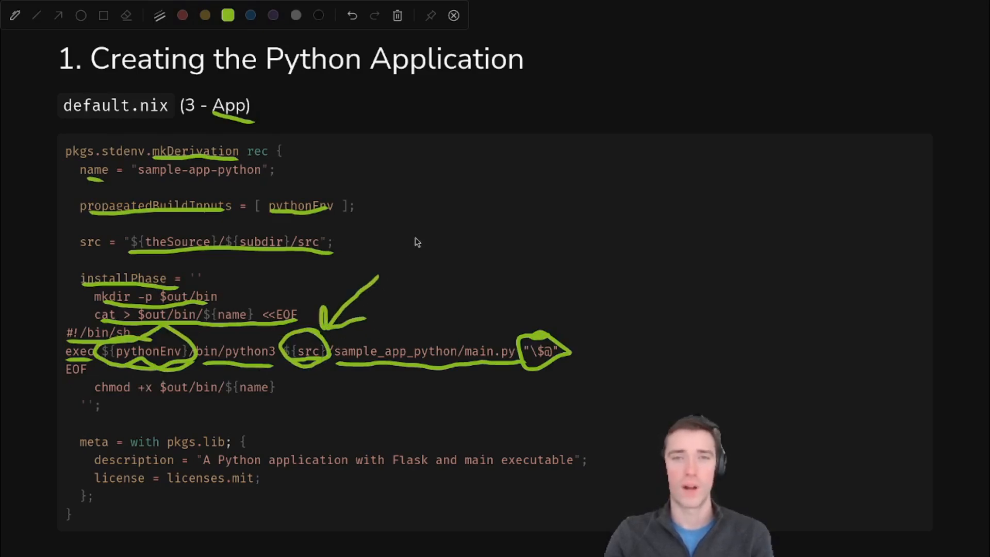
{"action": "mouse_move", "coordinate": [387, 245]}
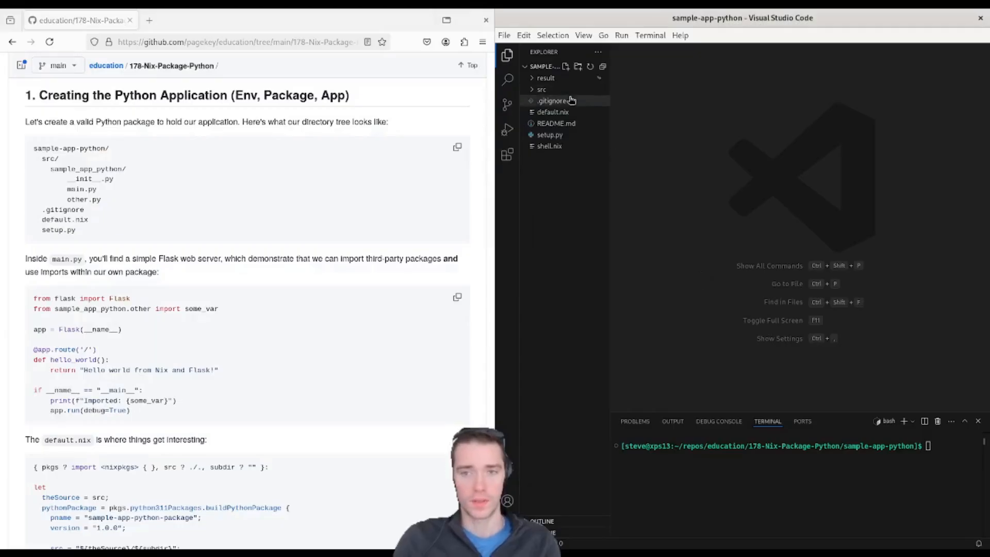
Open main.py from src/sample_app_python in the editor.
{"action": "left_click", "coordinate": [553, 111]}
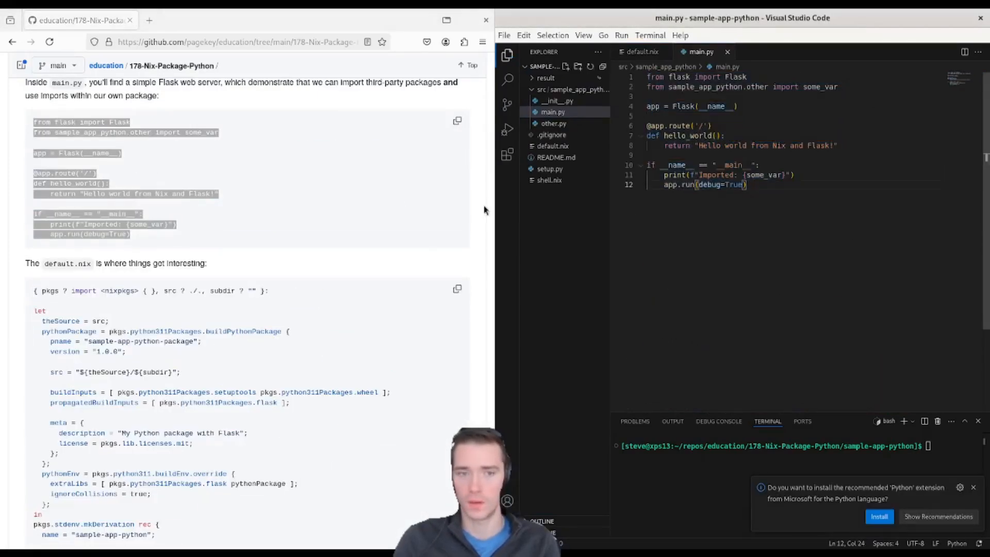
{"action": "left_click", "coordinate": [553, 123]}
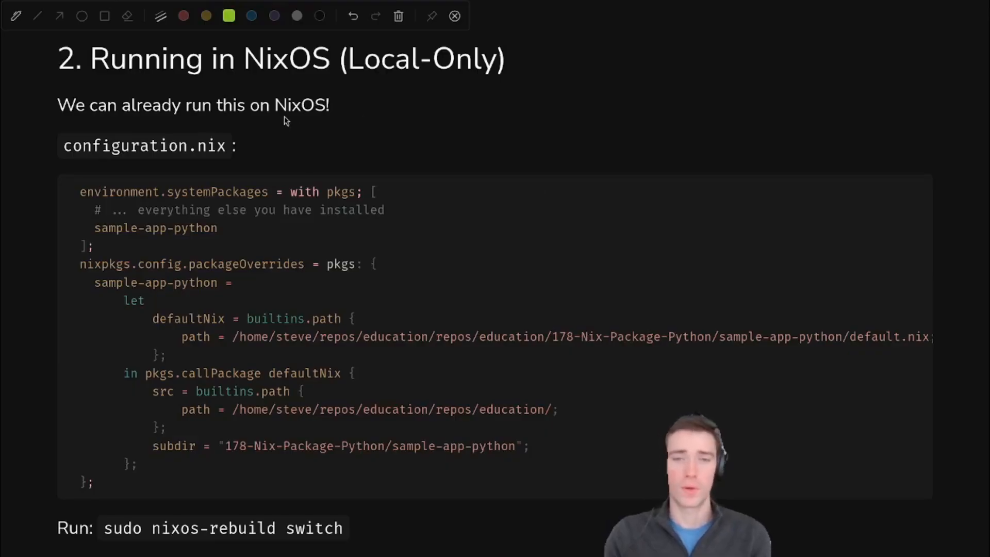
Underline the slide title and NixOS in the opening sentence with the pen.
{"action": "left_click_drag", "start_coordinate": [284, 120], "coordinate": [327, 122]}
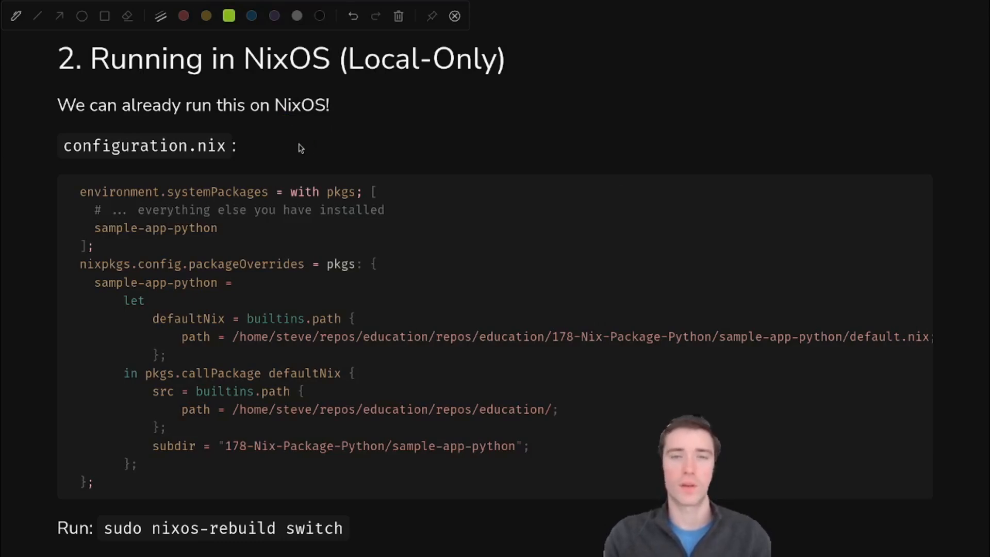
{"action": "left_click_drag", "start_coordinate": [274, 110], "coordinate": [349, 110]}
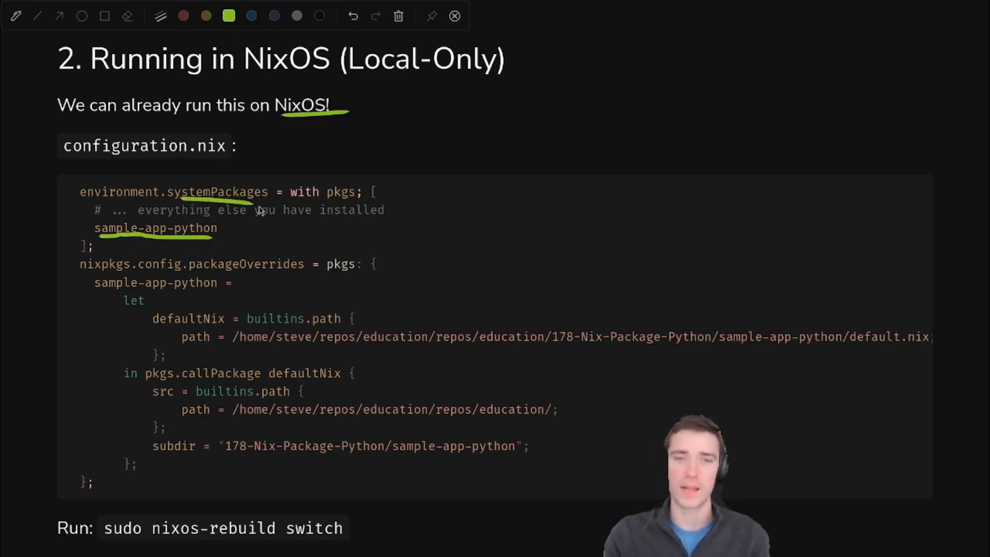
{"action": "mouse_move", "coordinate": [80, 274]}
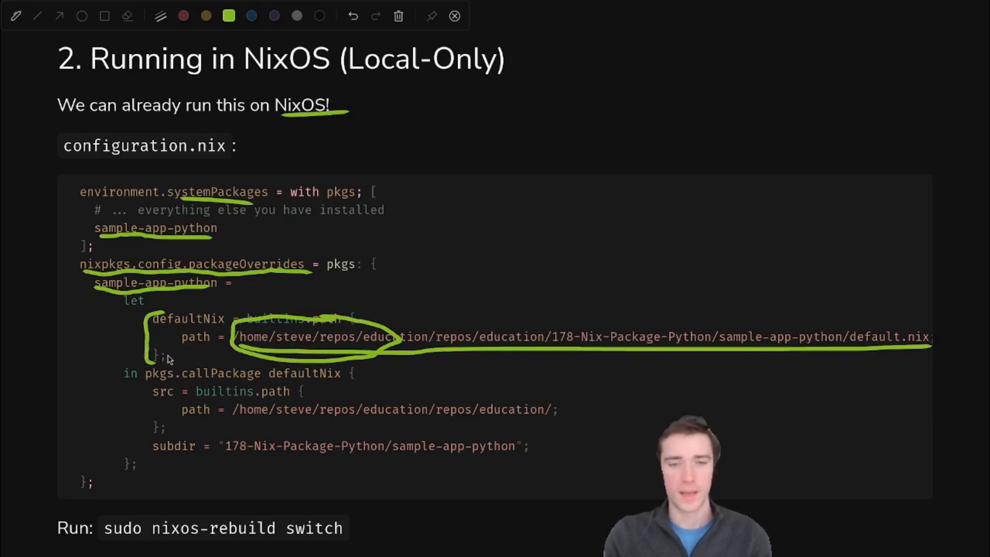
{"action": "mouse_move", "coordinate": [151, 389]}
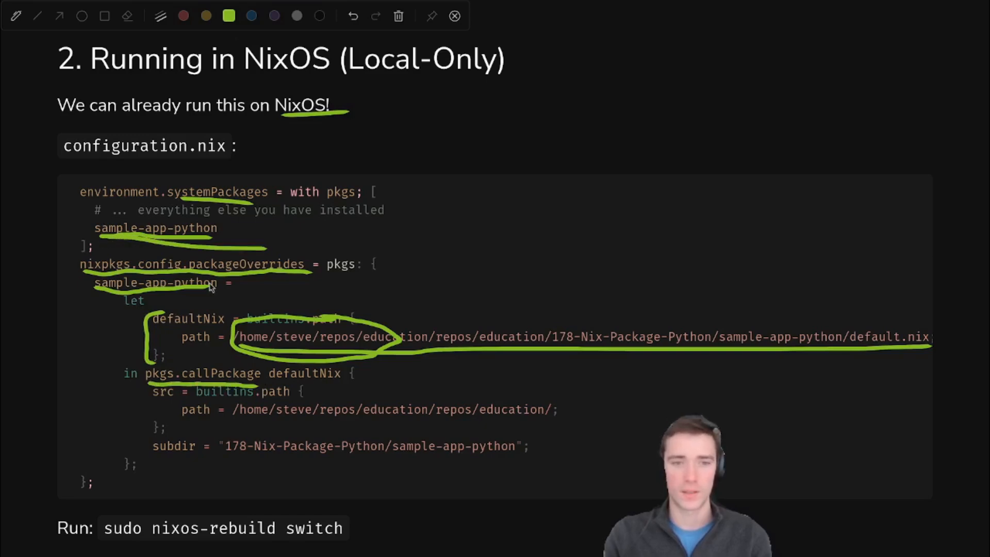
{"action": "mouse_move", "coordinate": [291, 384]}
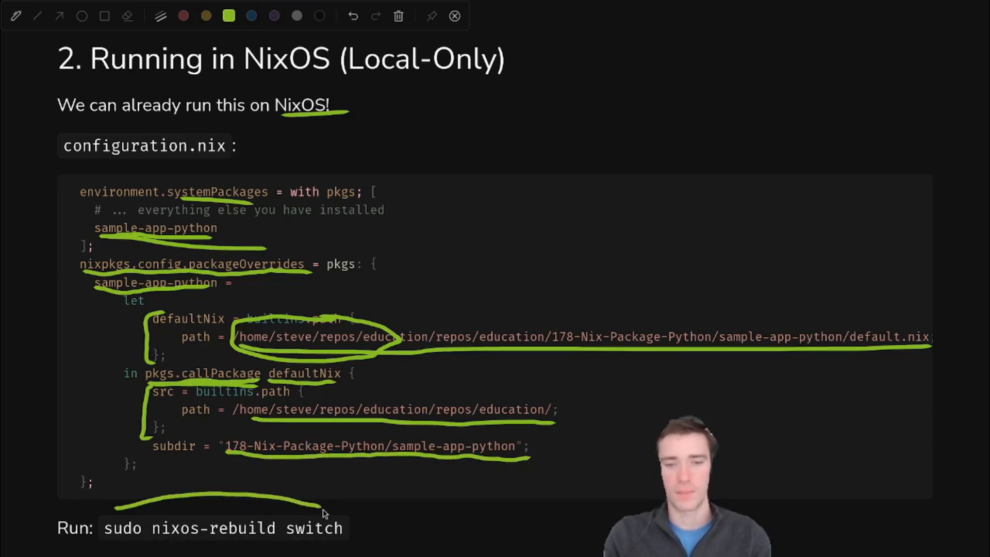
{"action": "mouse_move", "coordinate": [387, 364]}
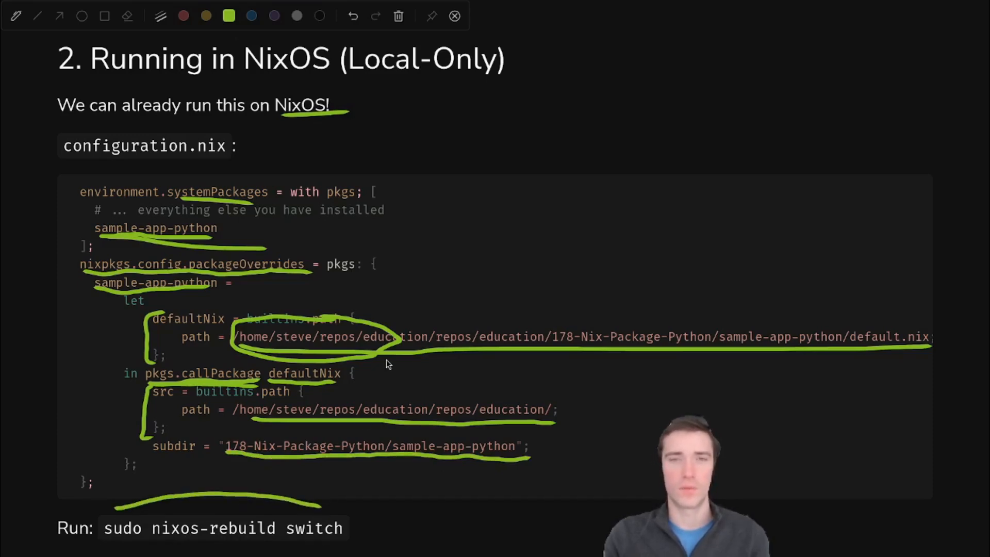
{"action": "mouse_move", "coordinate": [389, 363]}
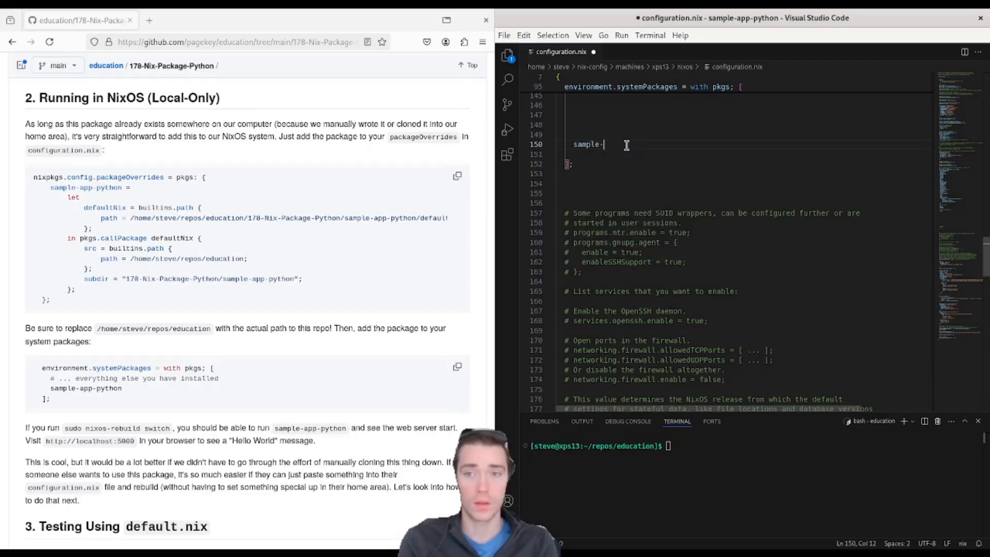
Finish typing sample-app-python in systemPackages, then run sudo nixos-rebuild switch in the terminal.
{"action": "type", "text": "-app-python"}
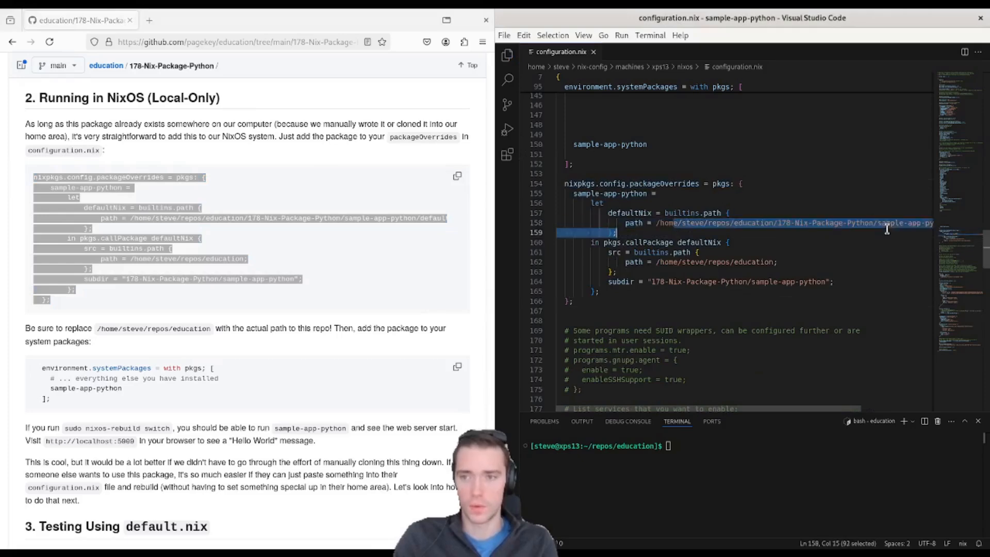
{"action": "left_click", "coordinate": [598, 291]}
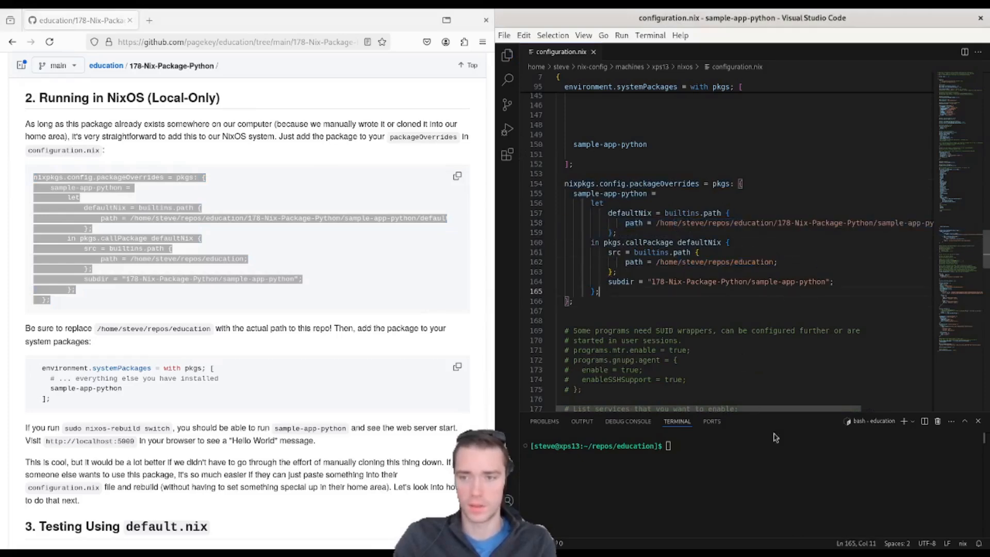
{"action": "type", "text": "sudo ni"}
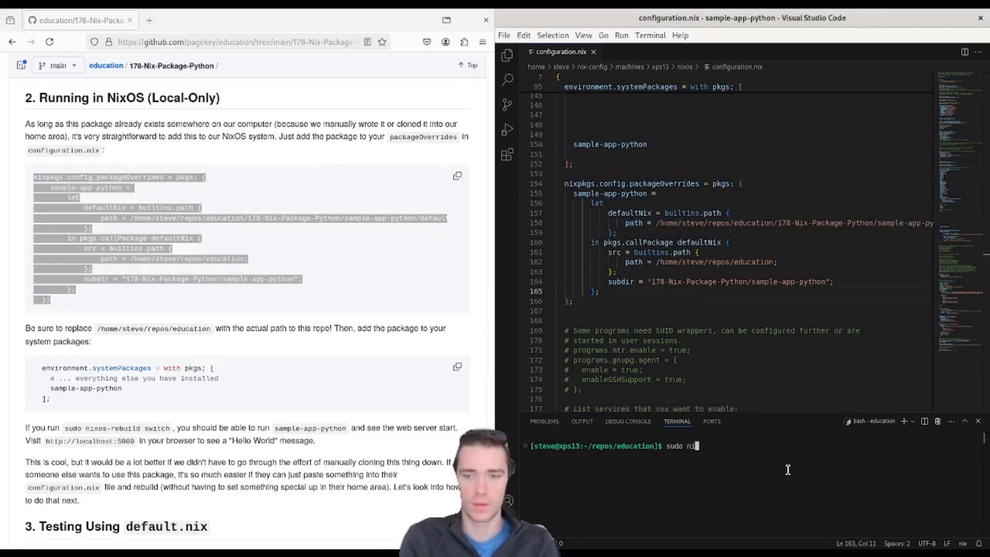
{"action": "type", "text": "xos-rebuild s"}
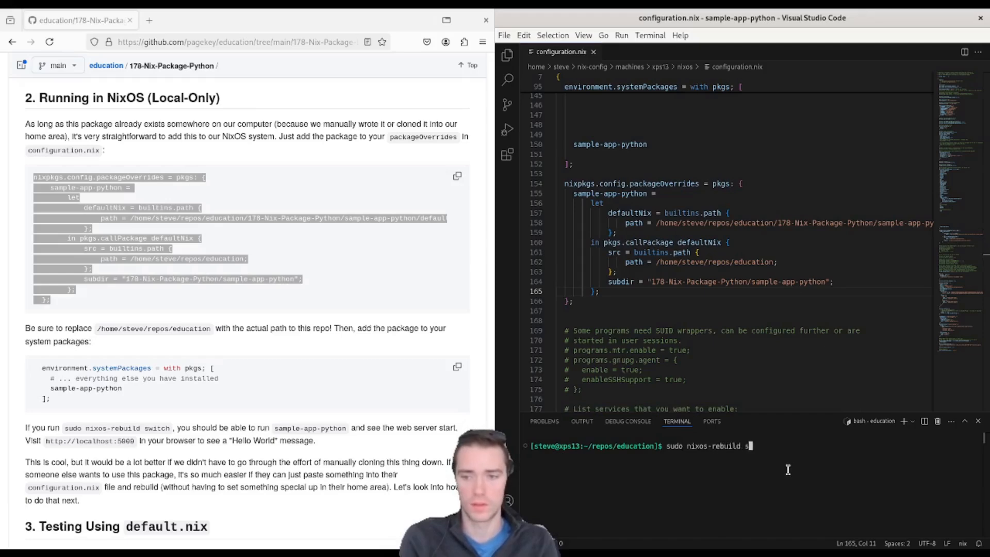
{"action": "key", "text": "Return"}
{"action": "type", "text": "sample-app-"}
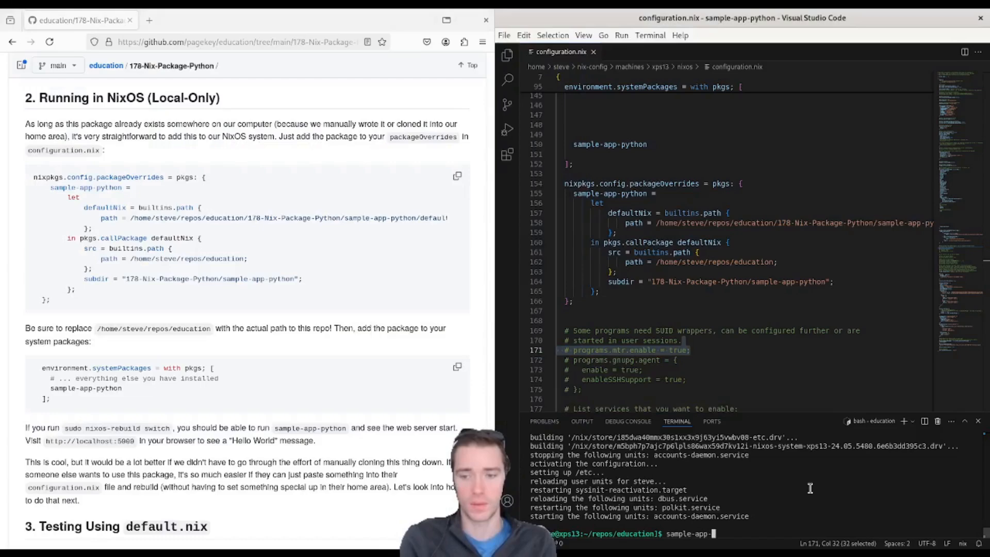
{"action": "key", "text": "Return"}
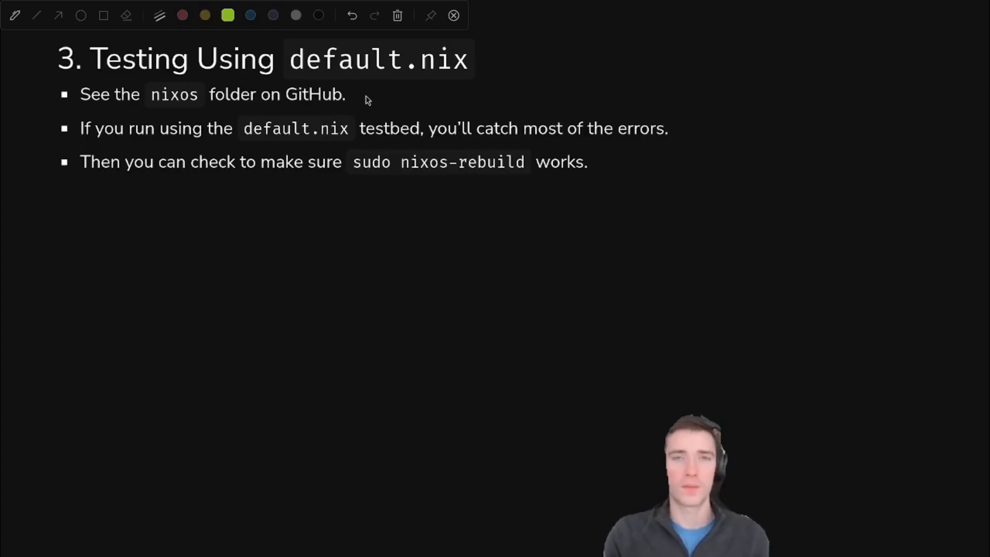
{"action": "mouse_move", "coordinate": [302, 78]}
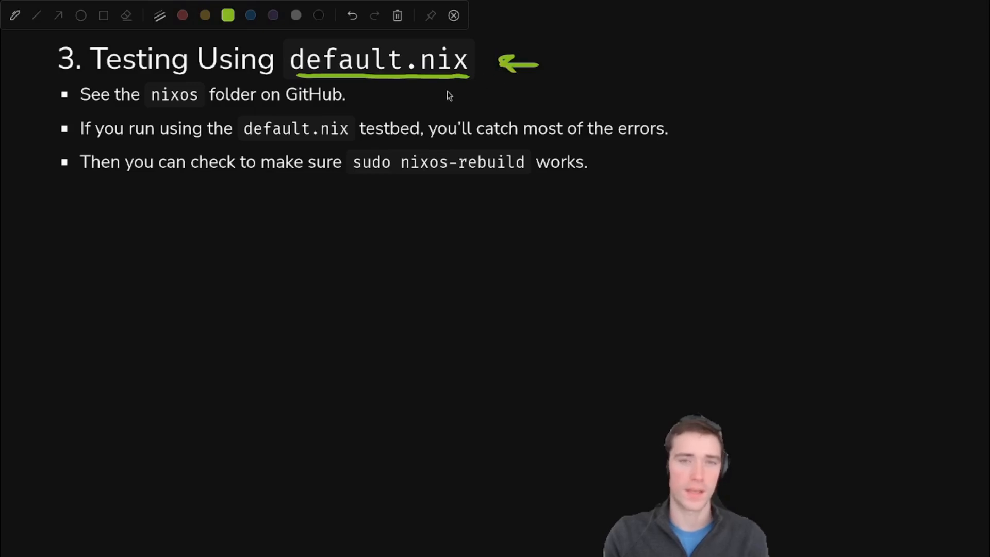
{"action": "mouse_move", "coordinate": [261, 151]}
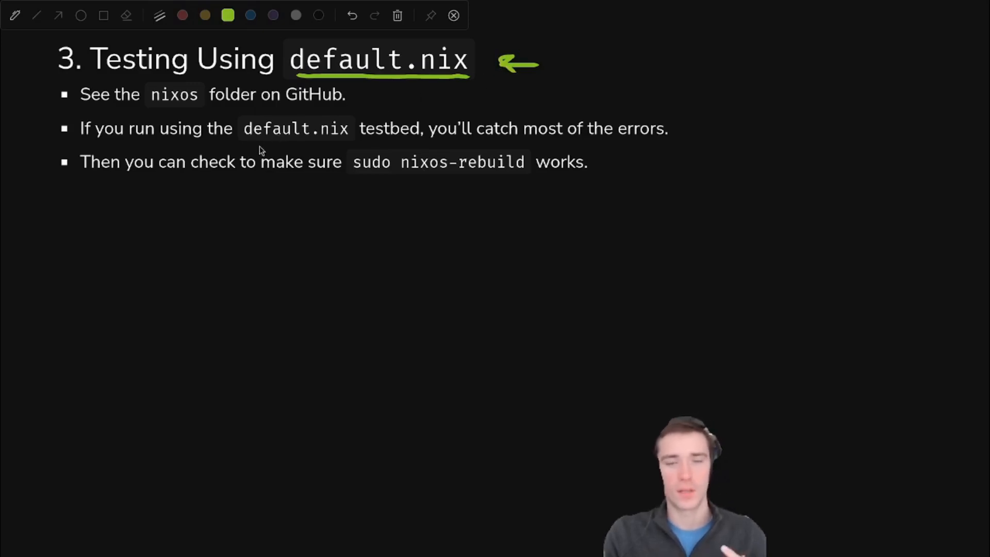
{"action": "mouse_move", "coordinate": [268, 134]}
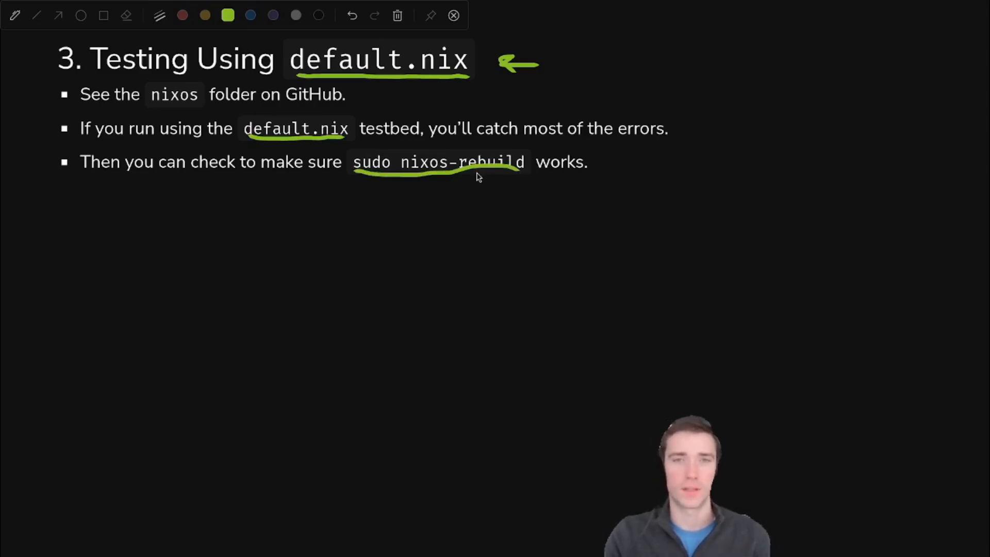
{"action": "mouse_move", "coordinate": [456, 180]}
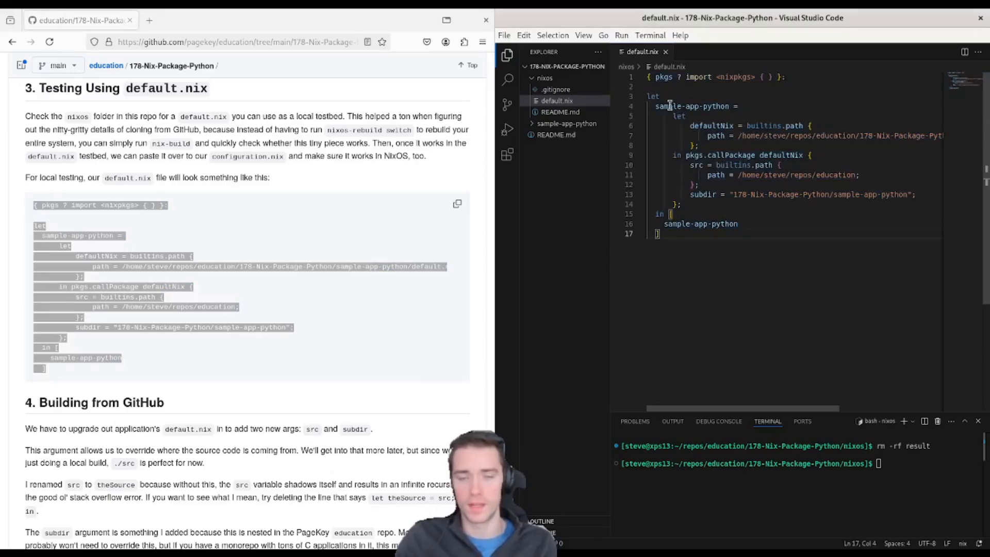
Run nix-build in the nixos folder and launch ./result/bin/sample-app-python.
{"action": "type", "text": "nix-b"}
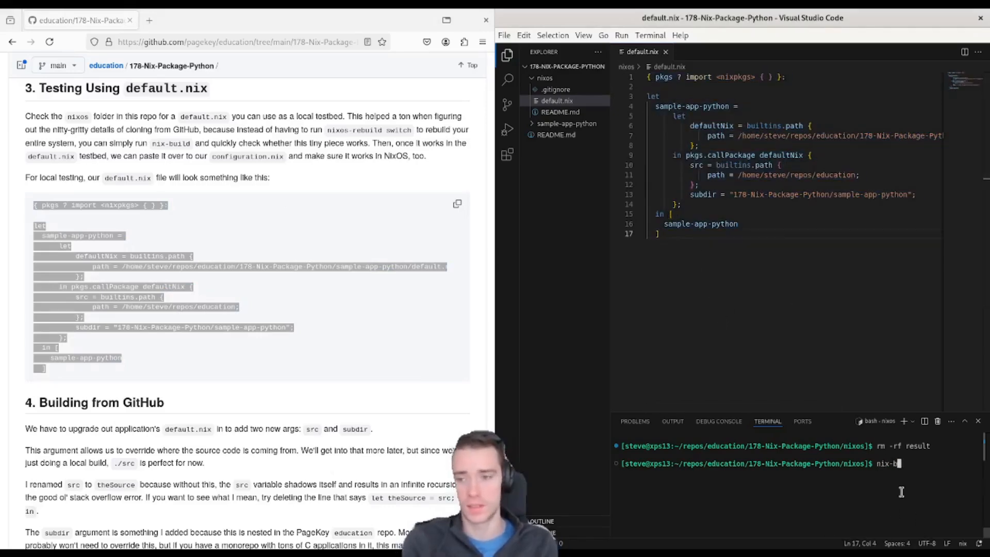
{"action": "key", "text": "Return"}
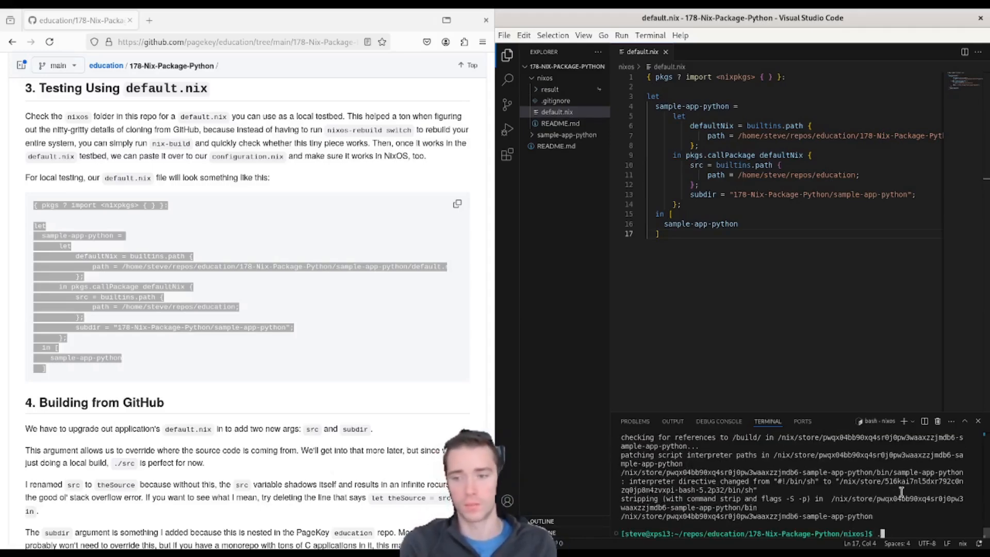
{"action": "type", "text": "./result/bin/"}
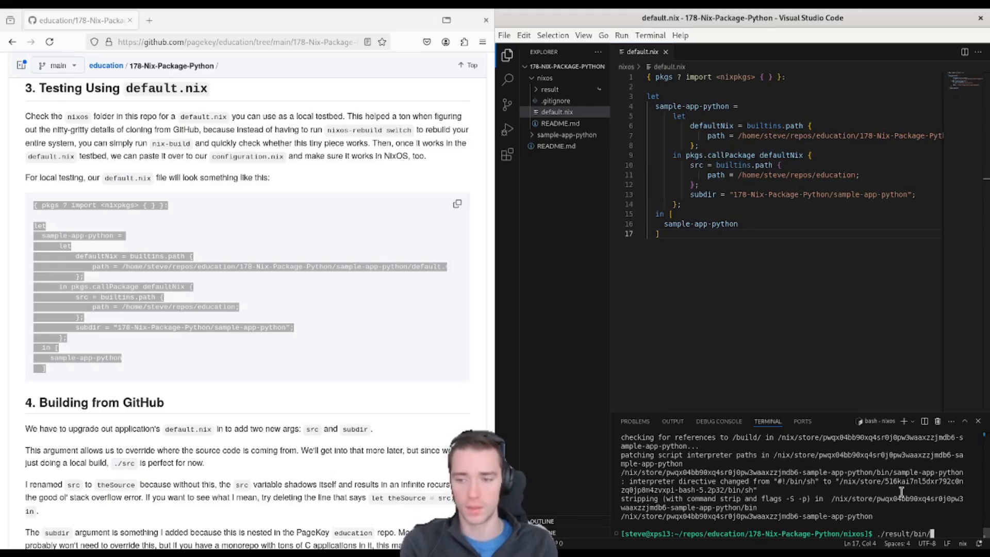
{"action": "key", "text": "Return"}
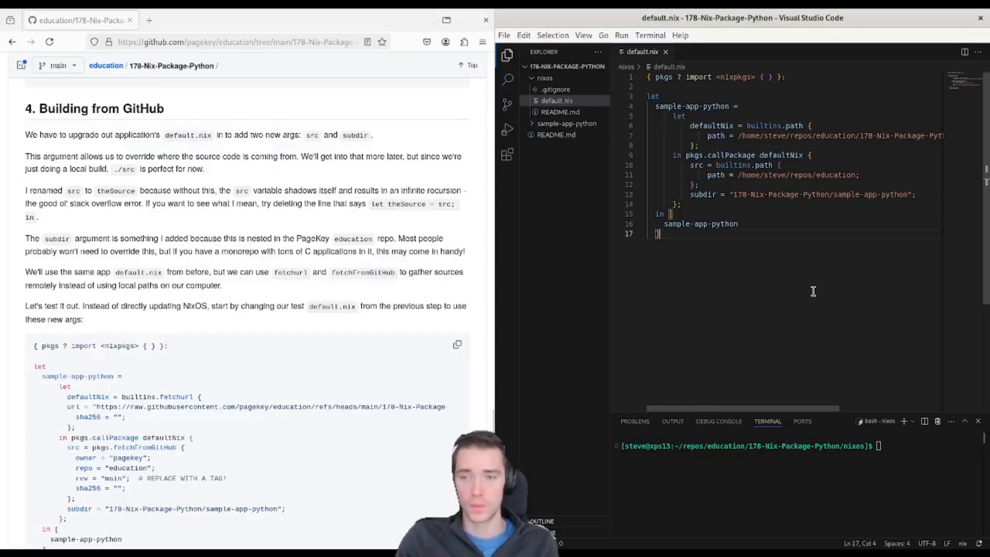
Replace default.nix with the fetchurl/fetchFromGitHub snippet pointing at the main branch.
{"action": "scroll", "scroll_direction": "down", "scroll_amount": 3}
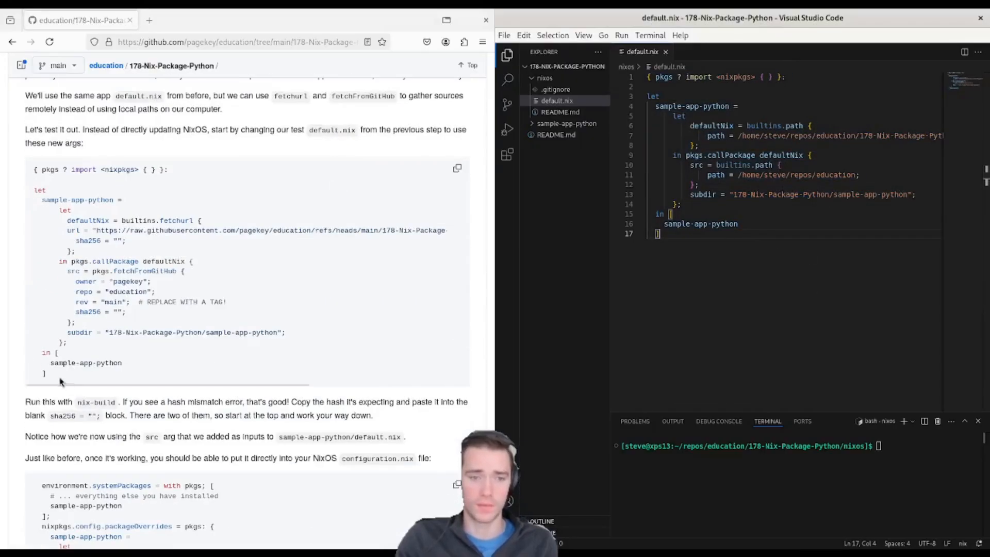
{"action": "key", "text": "ctrl+a"}
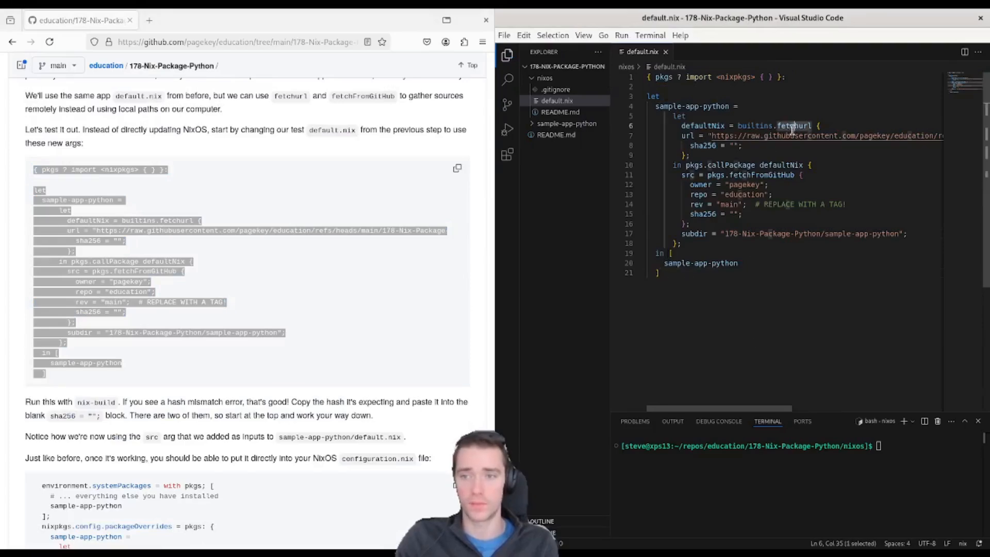
{"action": "left_click", "coordinate": [799, 176]}
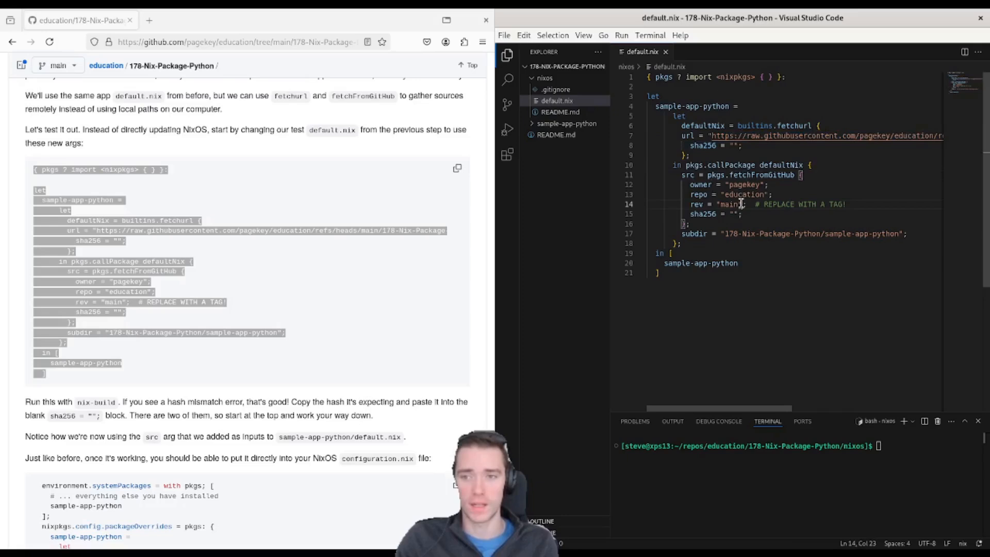
{"action": "double_click", "coordinate": [762, 175]}
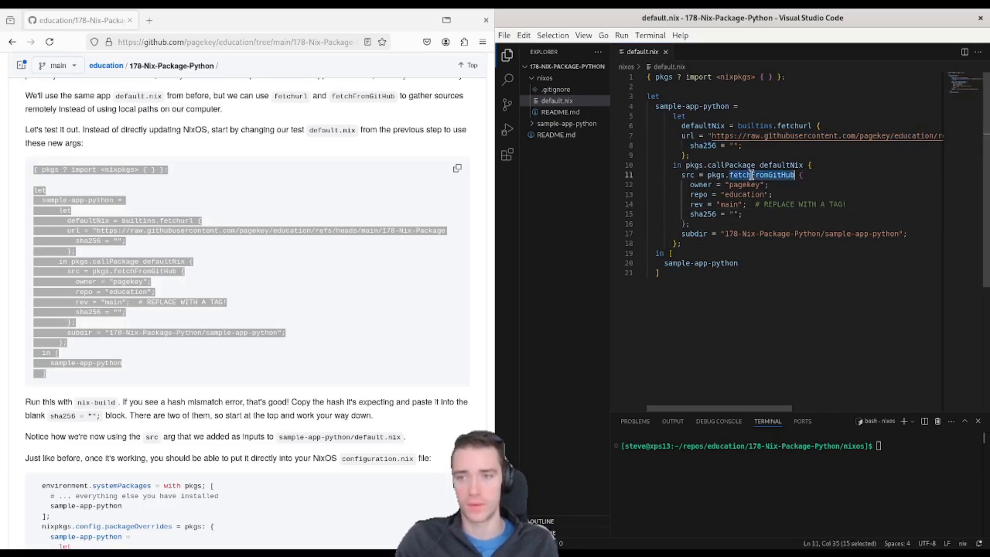
Run nix-build, fill in the reported sha256 hashes, rebuild and launch ./result/bin/sample-app-python.
{"action": "type", "text": "nix-bu"}
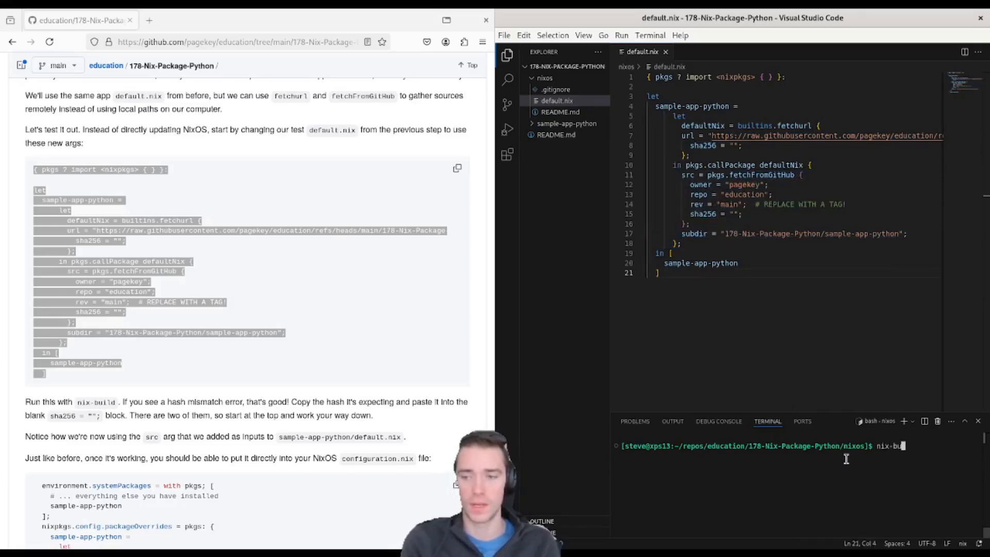
{"action": "key", "text": "Return"}
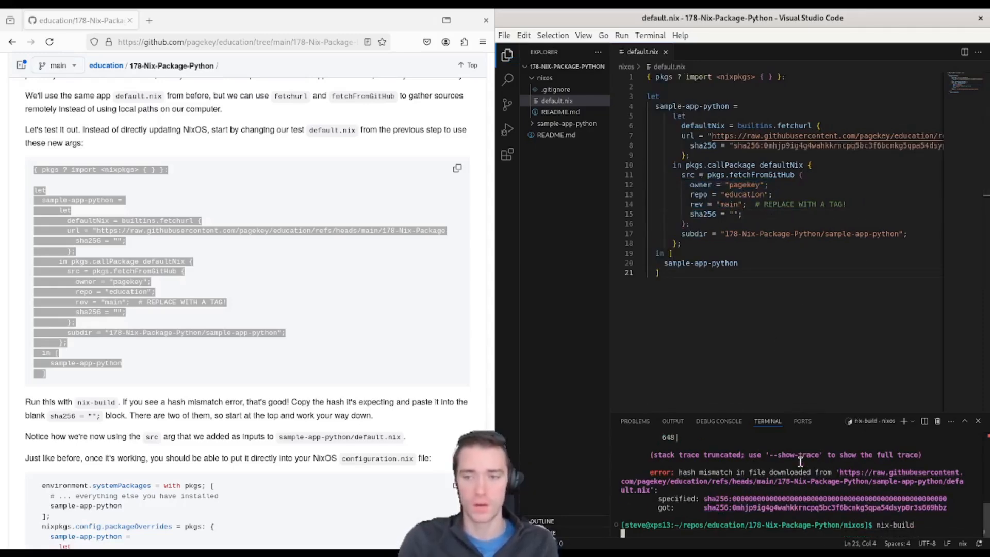
{"action": "key", "text": "Return"}
{"action": "type", "text": "./result/bin/sample-app-python"}
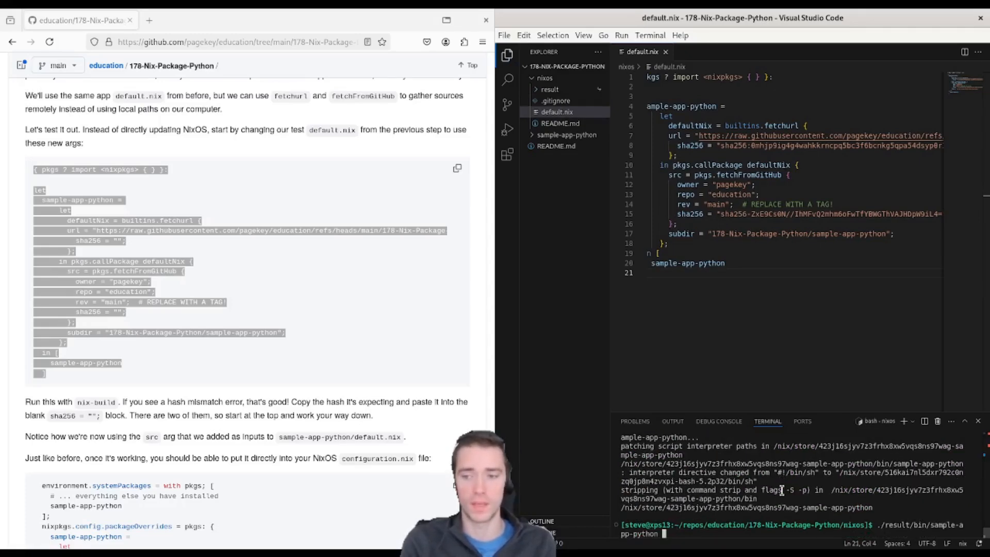
{"action": "key", "text": "Return"}
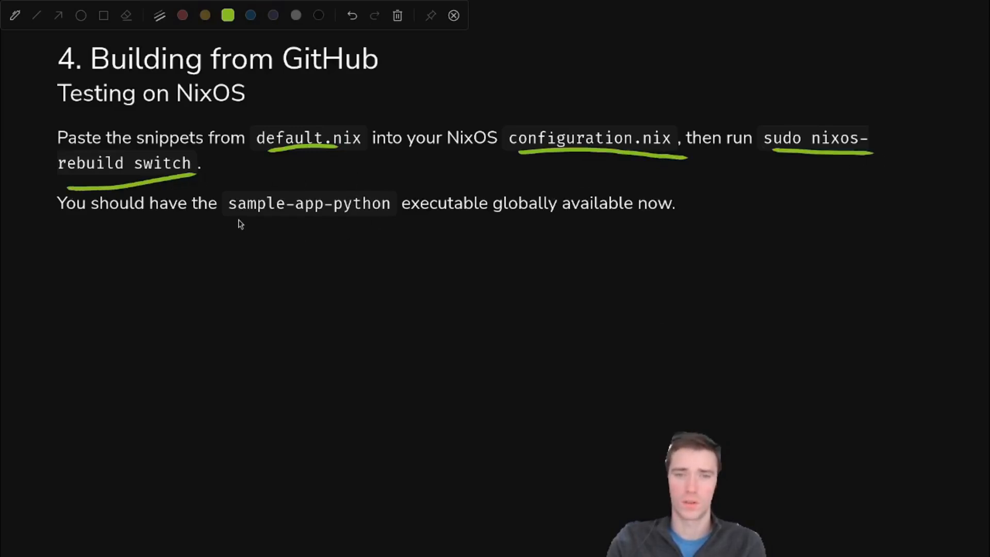
{"action": "left_click_drag", "start_coordinate": [234, 217], "coordinate": [392, 206]}
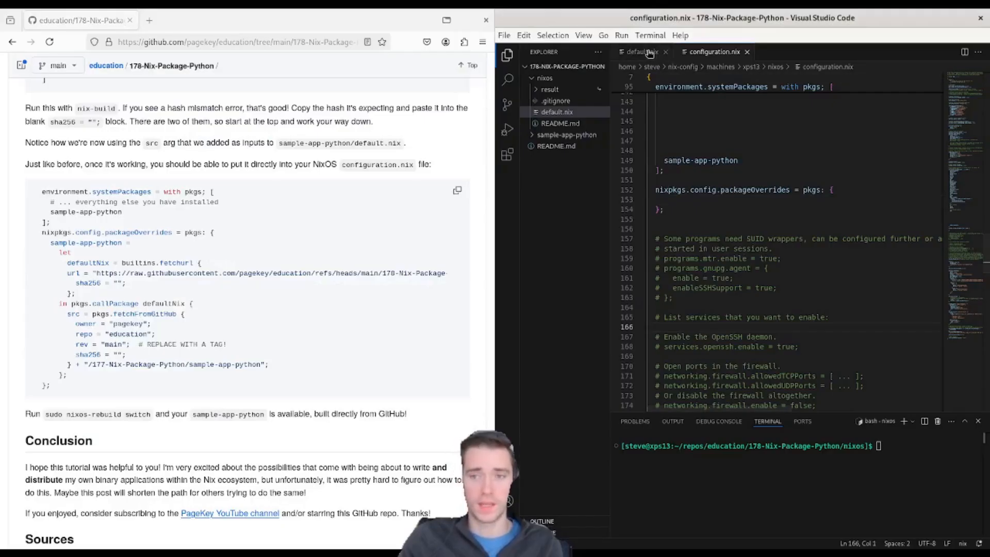
Copy the sample-app-python override from default.nix into packageOverrides in configuration.nix.
{"action": "left_click", "coordinate": [638, 52]}
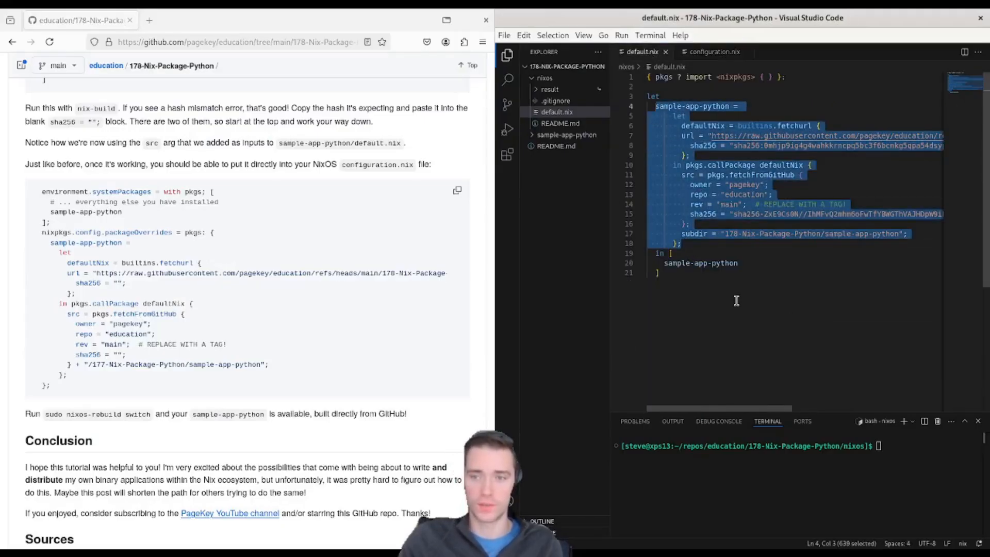
{"action": "left_click", "coordinate": [714, 52]}
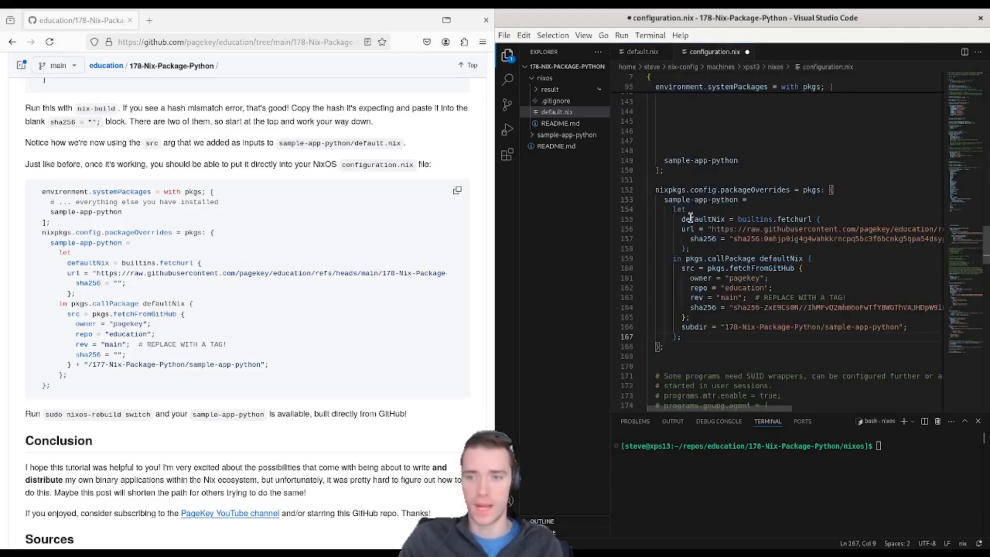
Rebuild with sudo nixos-rebuild switch and launch the installed sample-app-python.
{"action": "type", "text": "sudo nixos-rebuild s"}
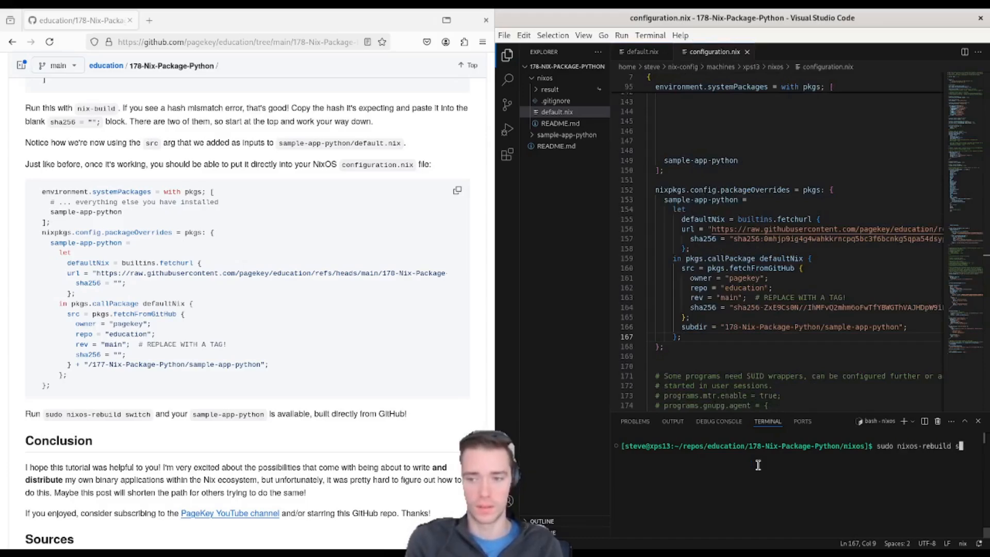
{"action": "key", "text": "Return"}
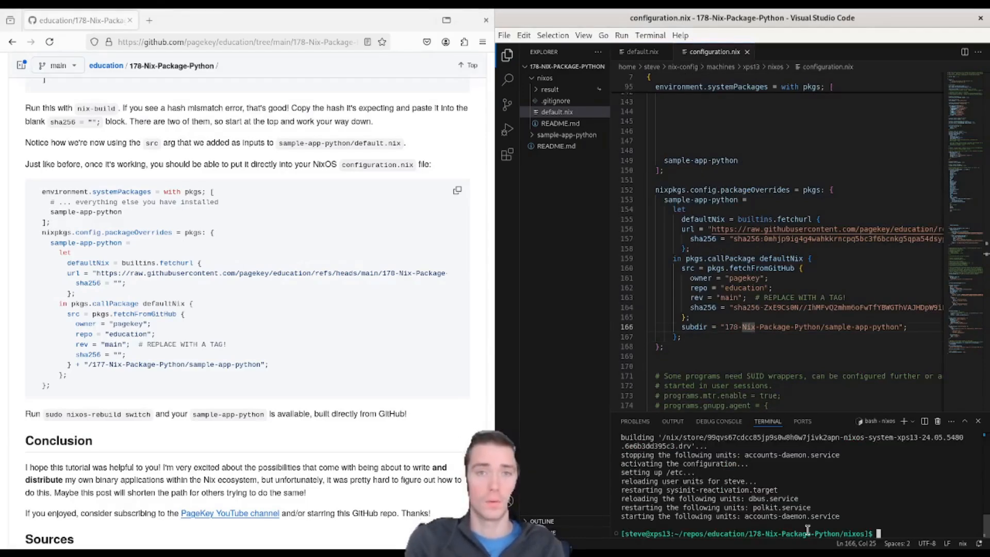
{"action": "type", "text": "sample-app-pythn"}
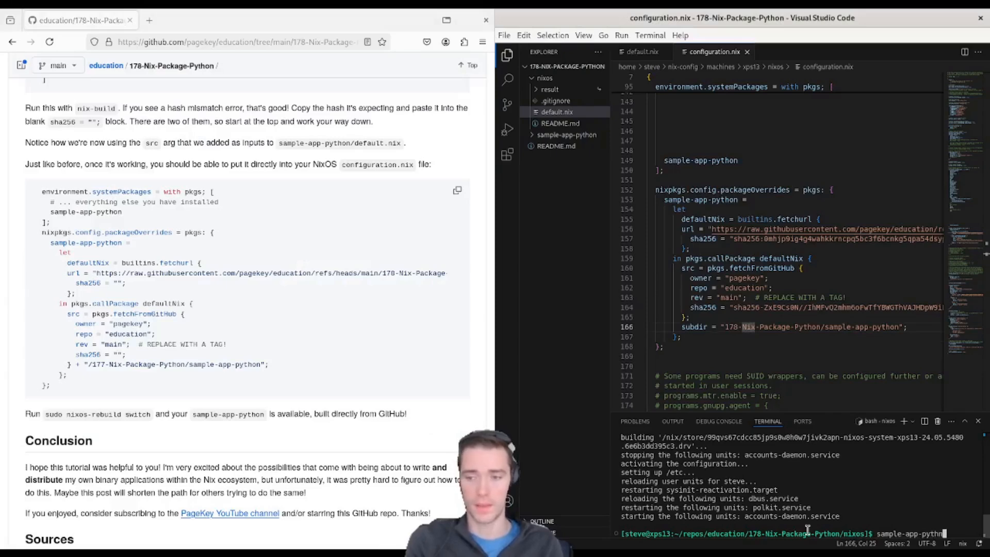
{"action": "key", "text": "Return"}
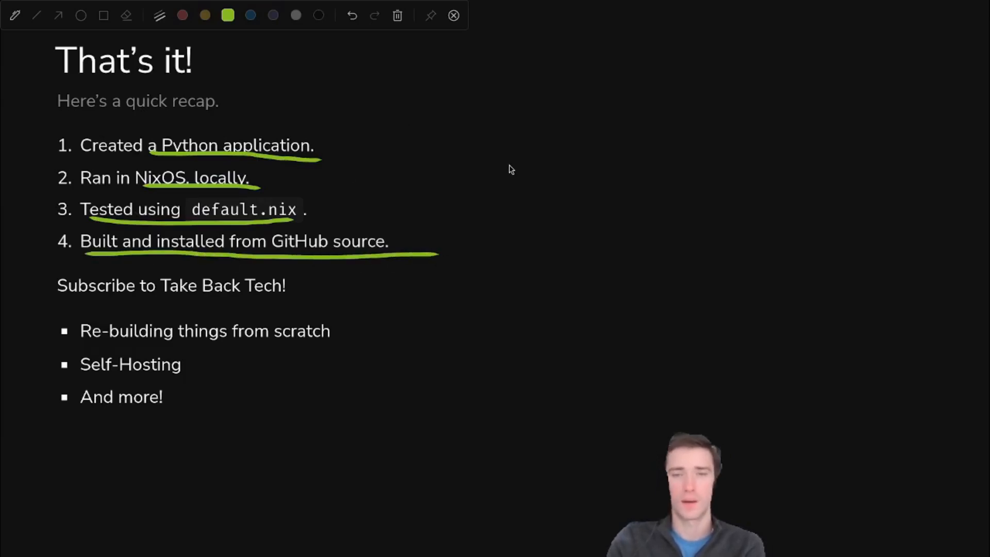
{"action": "mouse_move", "coordinate": [167, 302]}
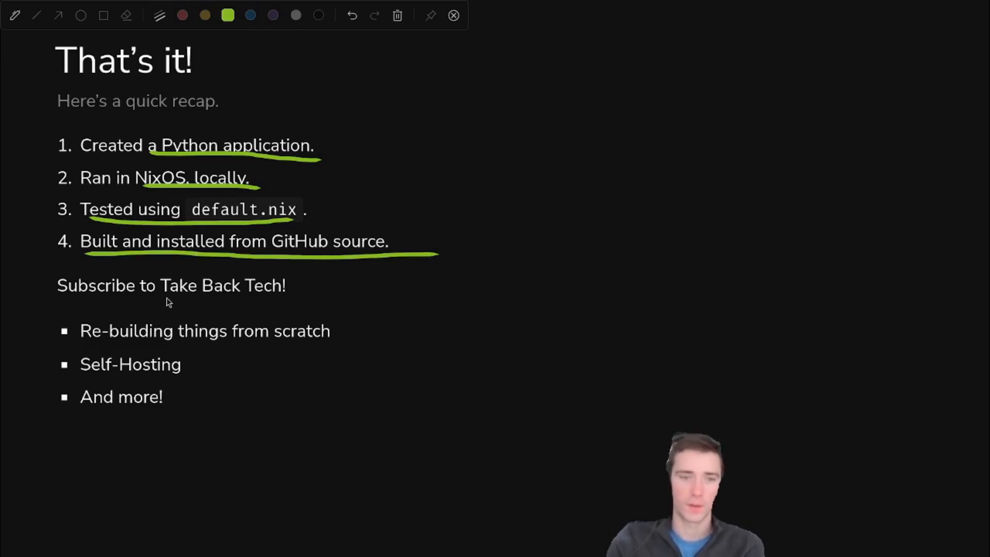